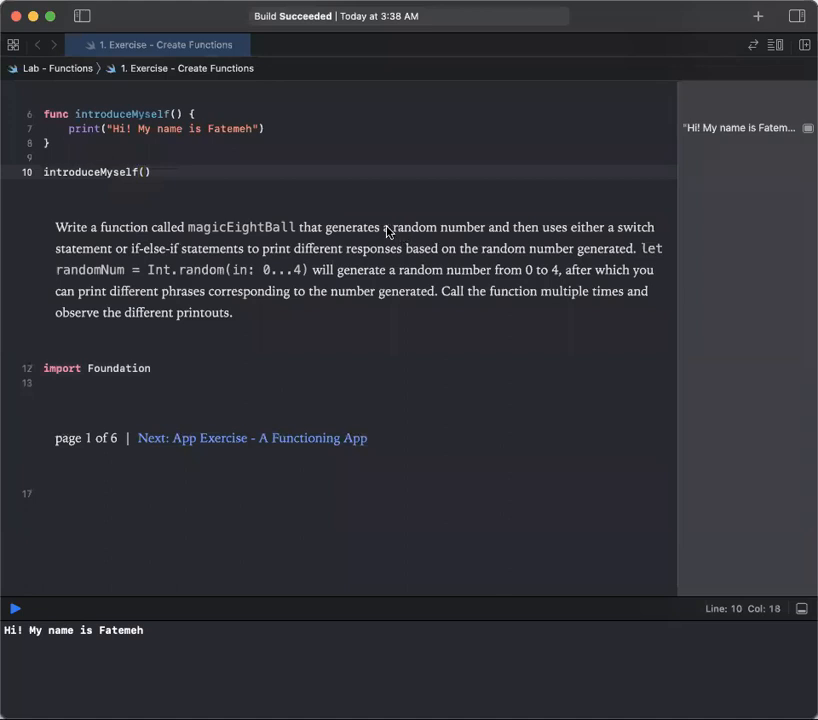
mouse_move(180, 240)
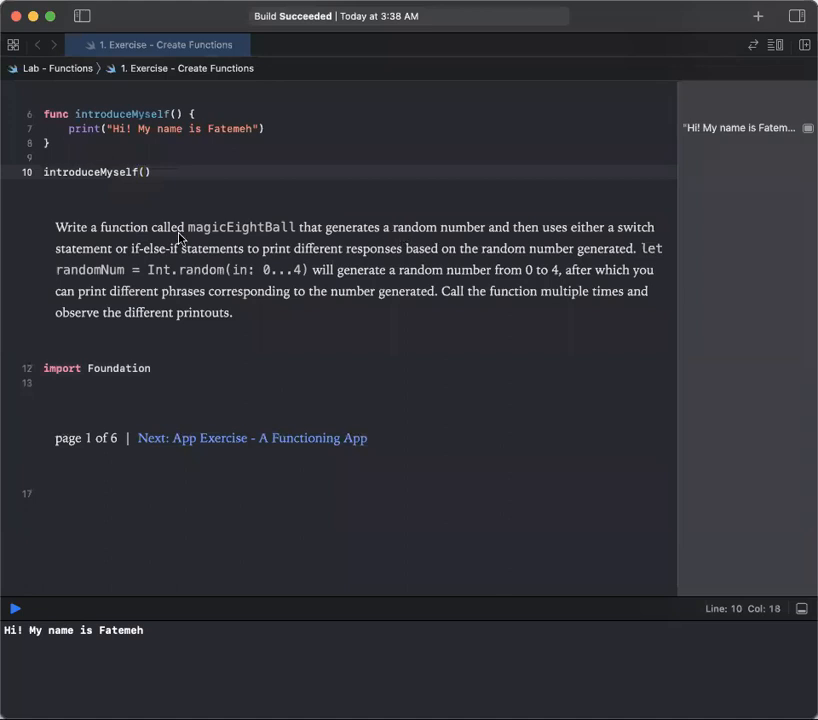
mouse_move(144, 256)
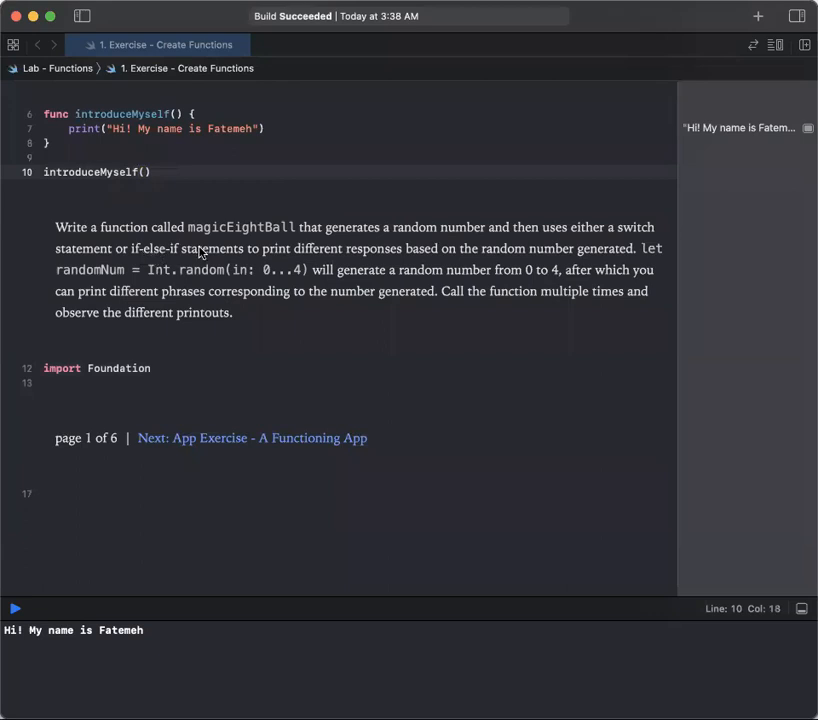
mouse_move(370, 244)
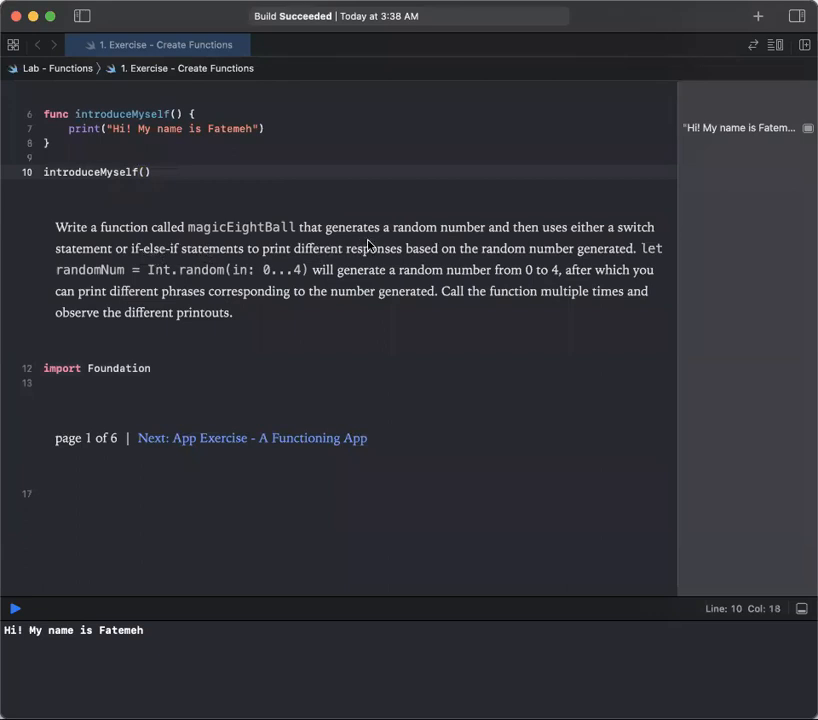
mouse_move(608, 256)
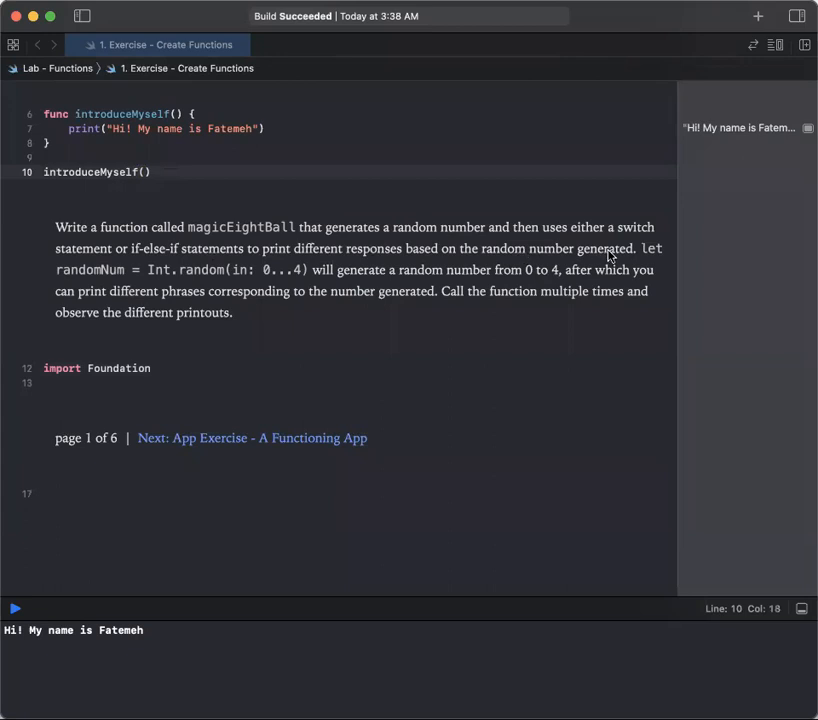
mouse_move(150, 280)
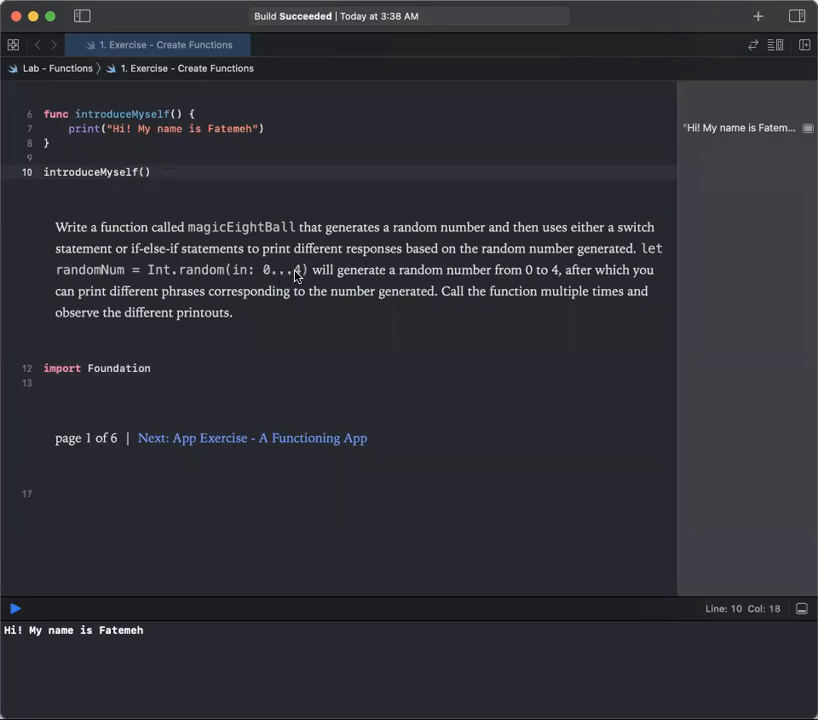
mouse_move(382, 284)
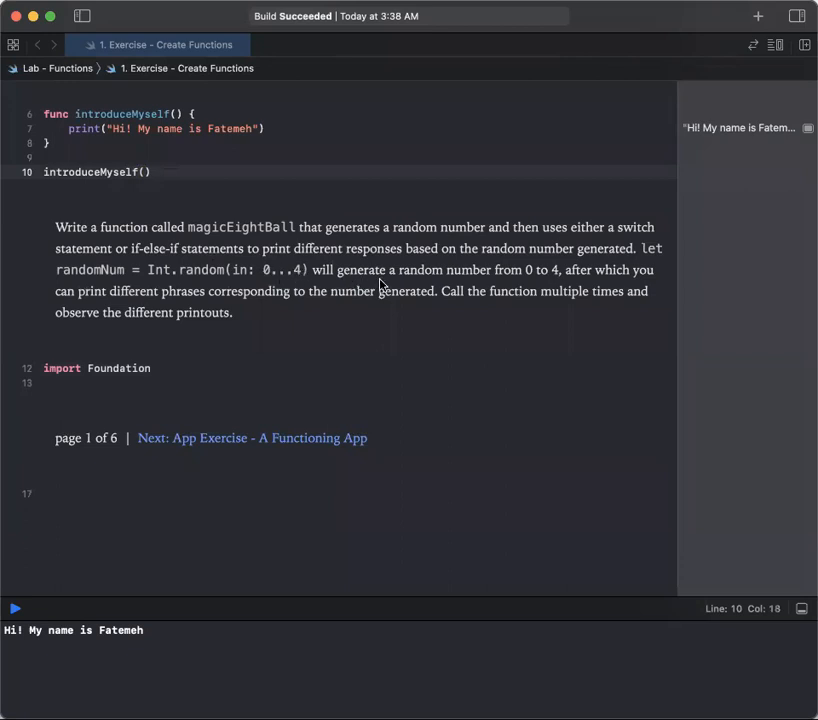
mouse_move(556, 286)
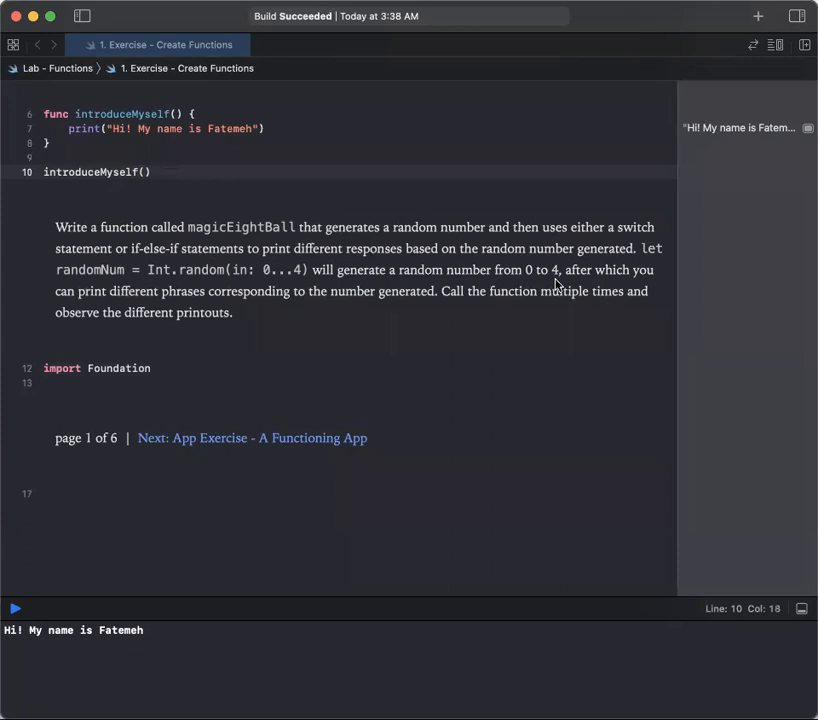
mouse_move(120, 318)
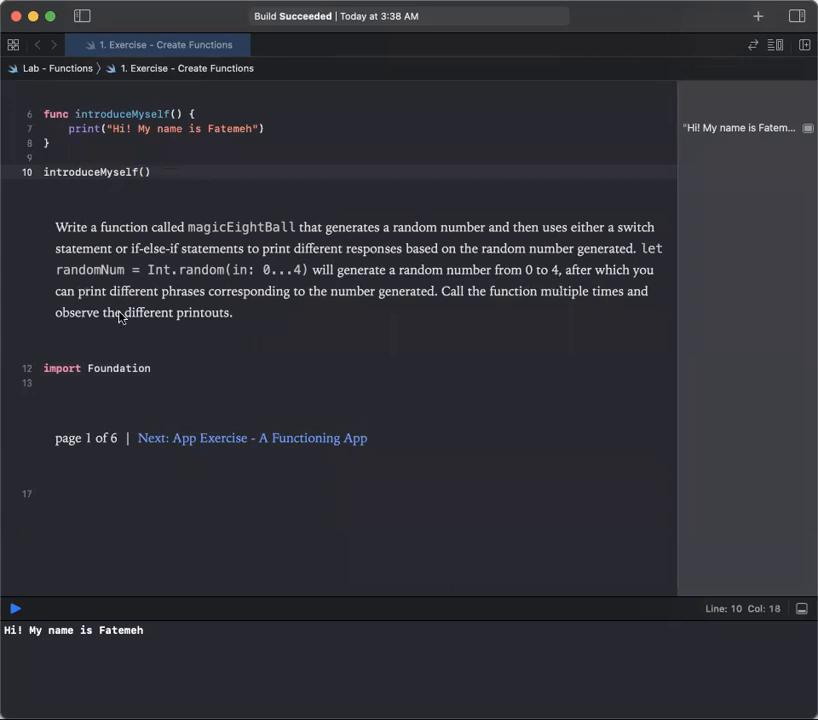
mouse_move(344, 320)
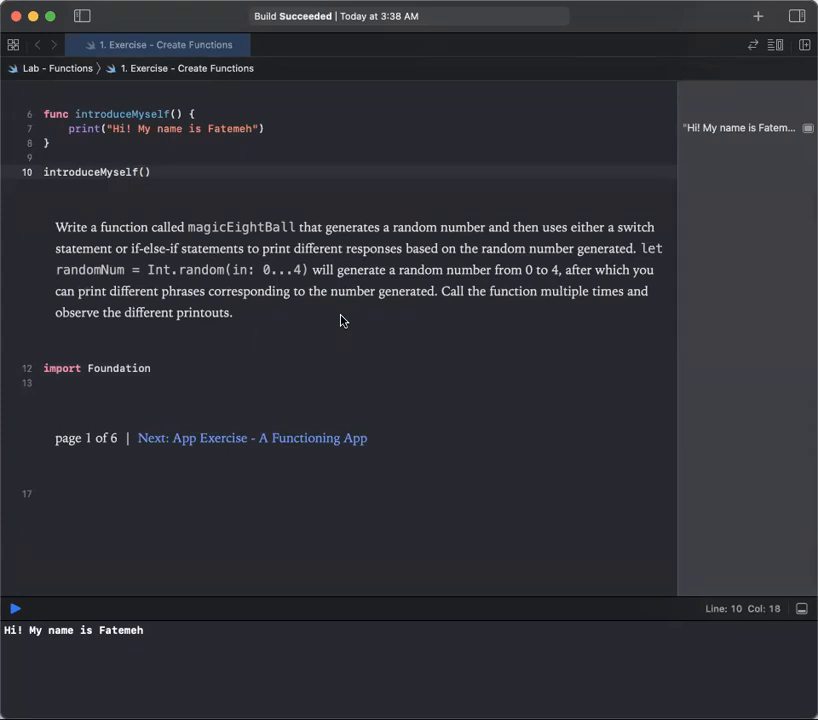
mouse_move(98, 472)
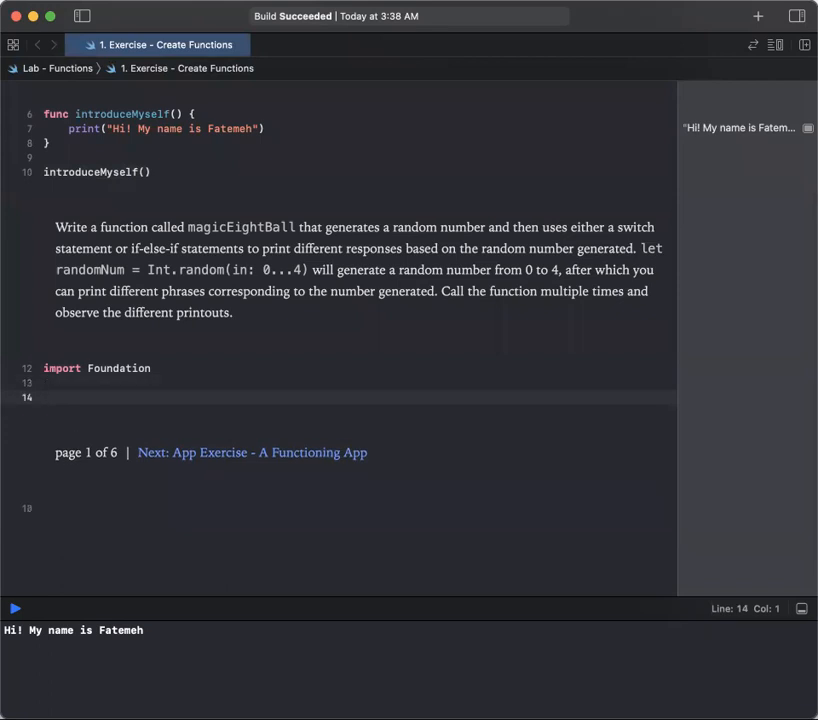
Step: Declare func magicEightBall() { } with an empty body below import Foundation
text(func)
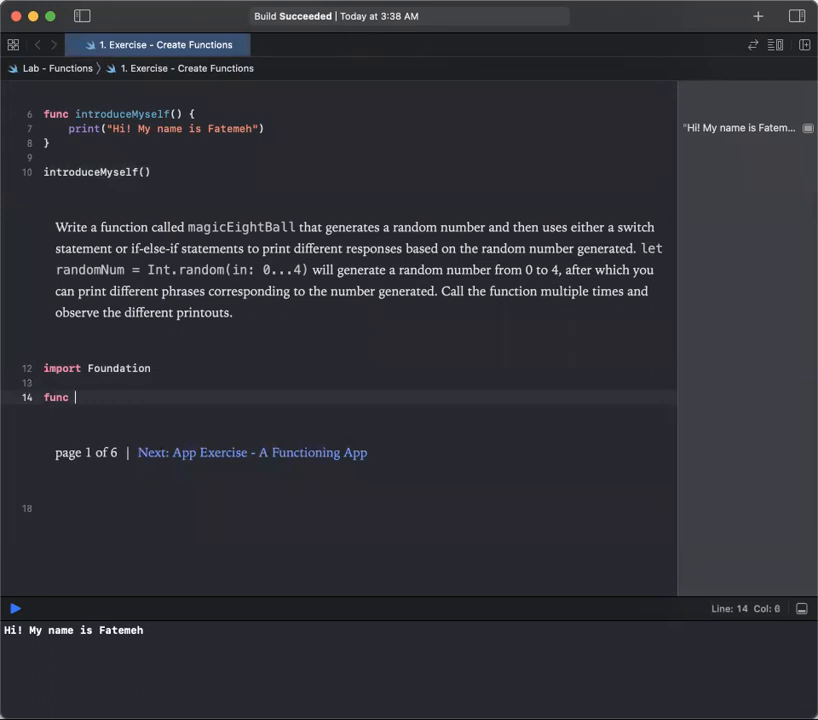
text(mag)
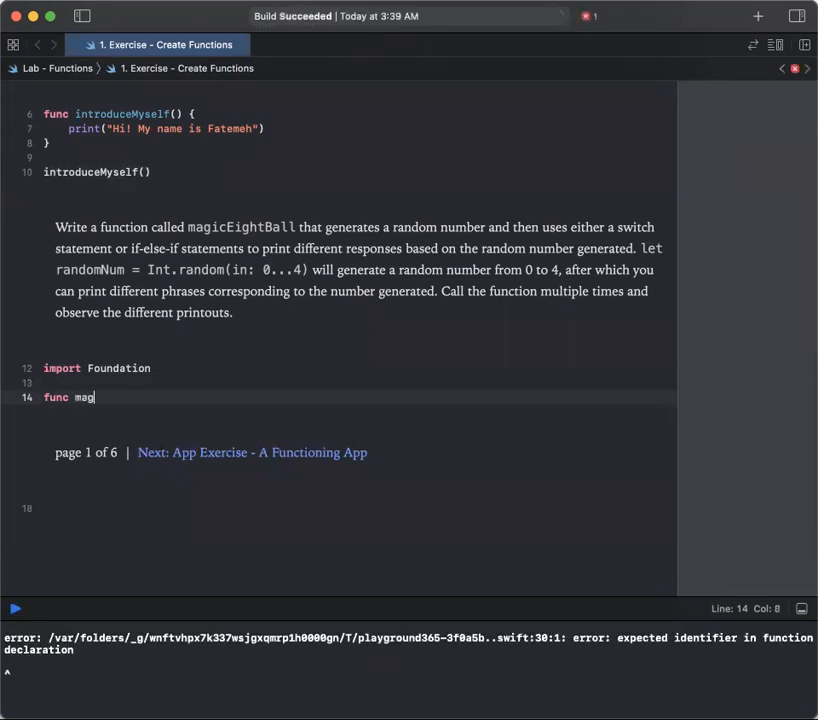
text(icEig)
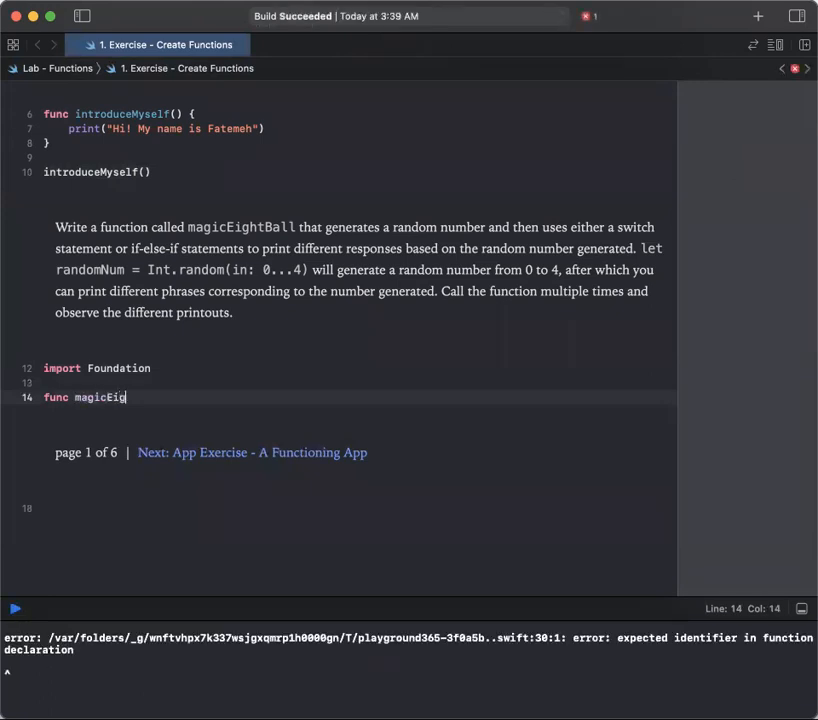
text(htBall)
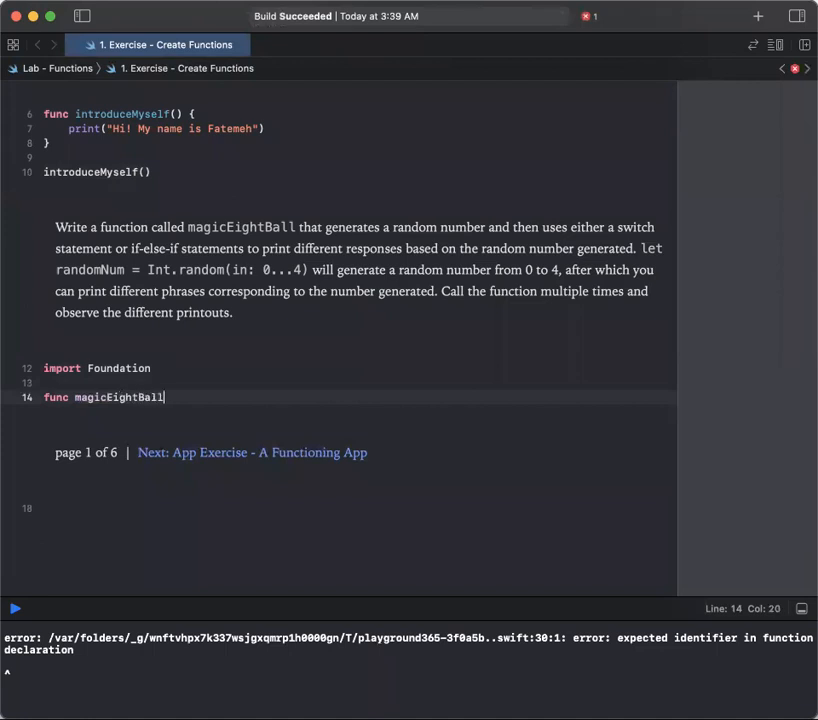
text(()
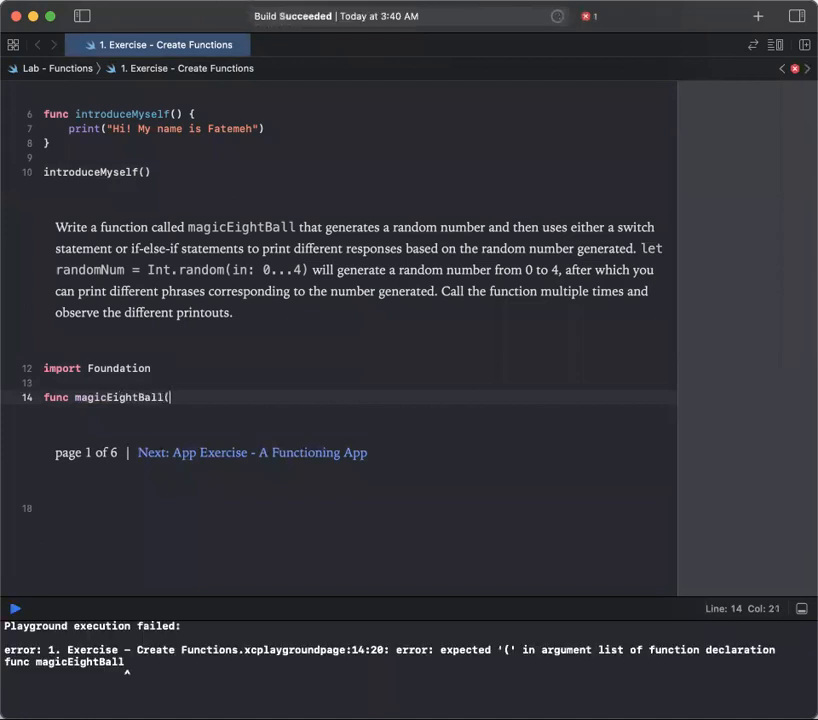
text())
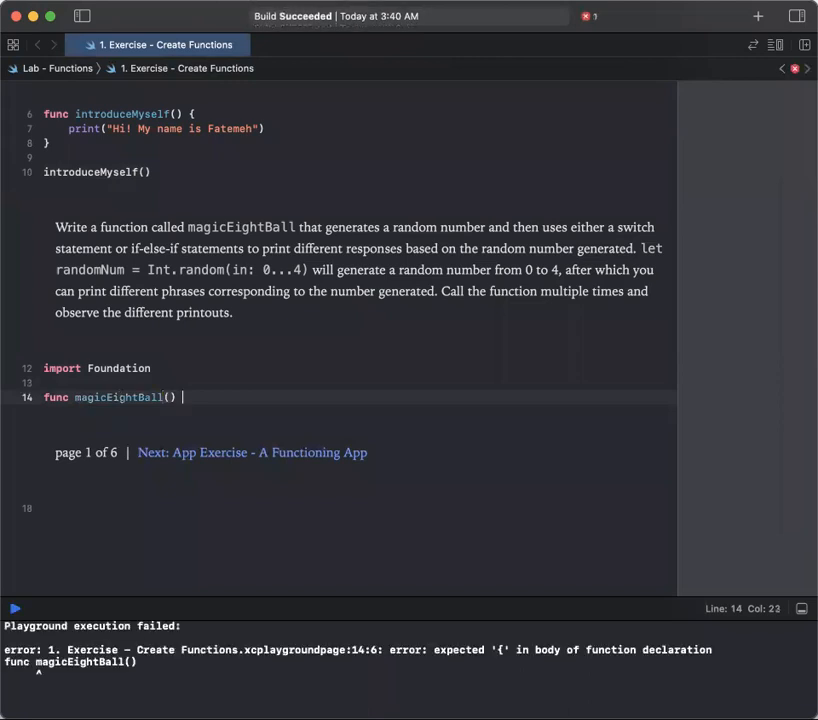
text({)
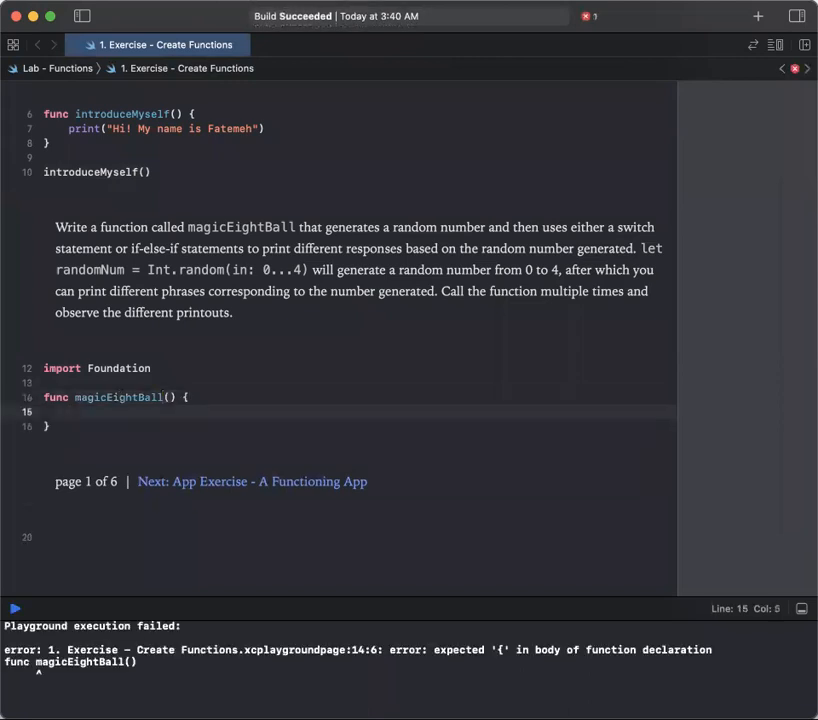
Step: Add let randomNum = Int.random(in: 0...4) as the first line of the function body
text(let)
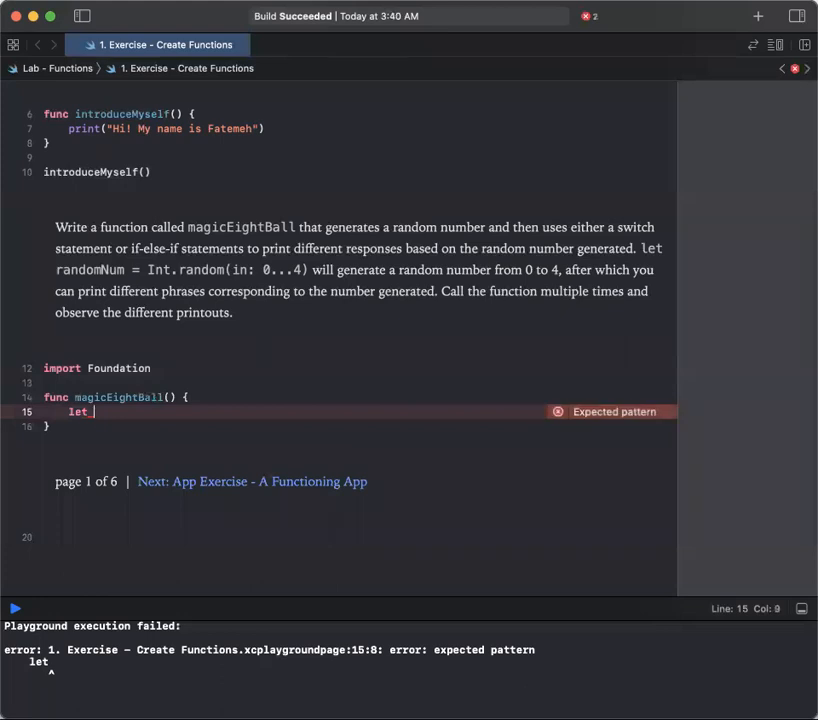
text(randomN)
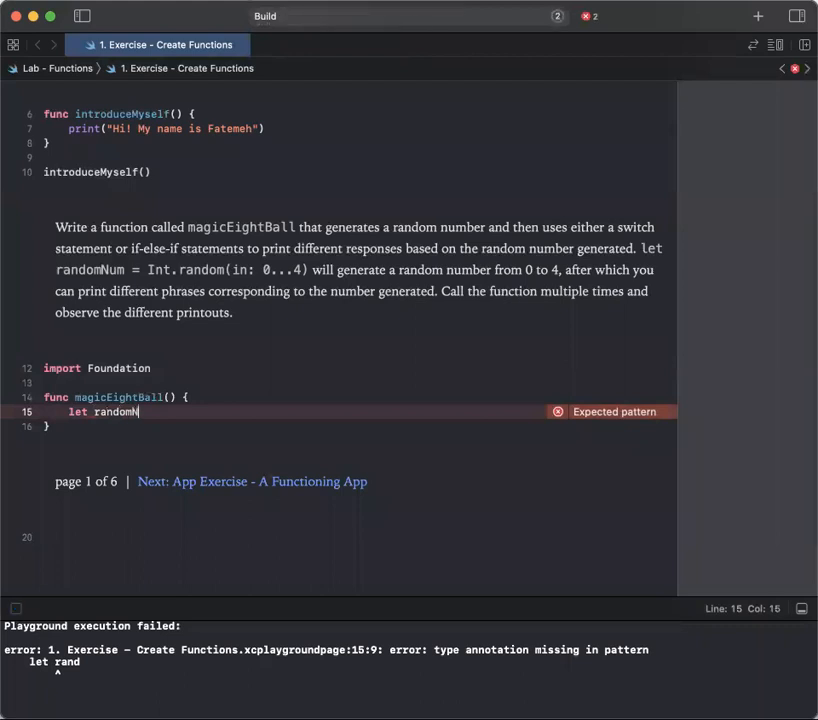
text(um =)
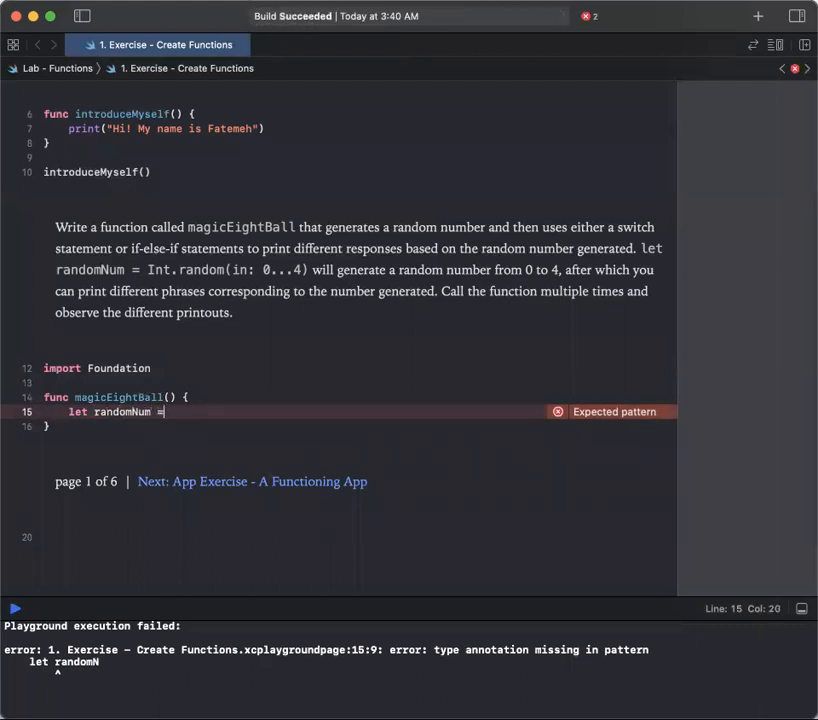
text(Int.)
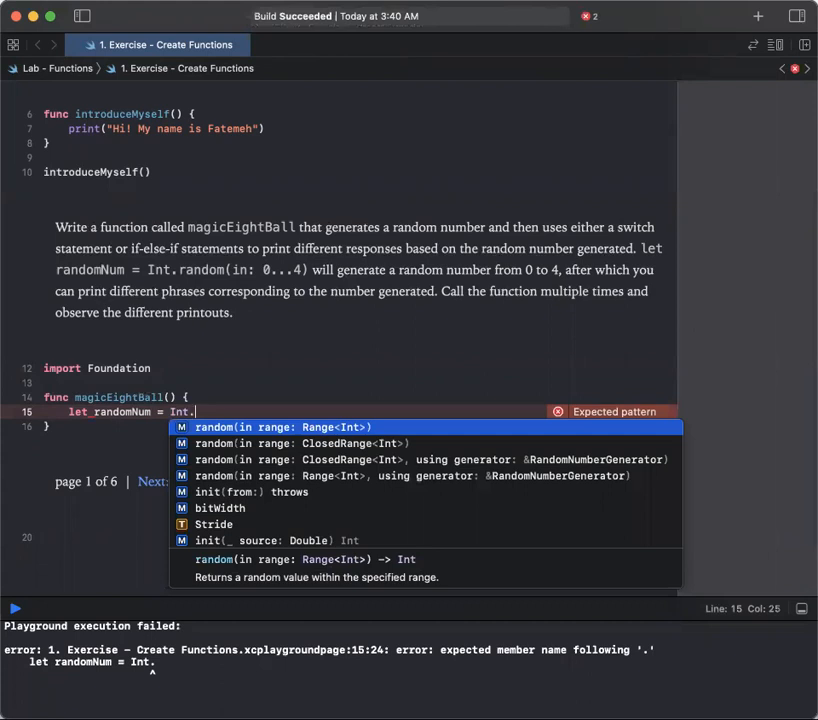
text(random()
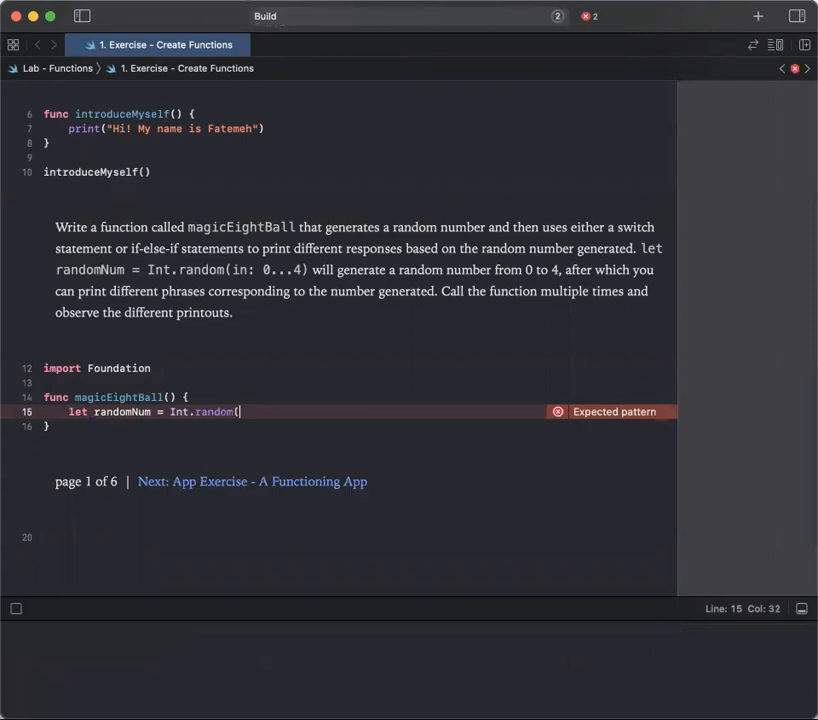
text(in: ))
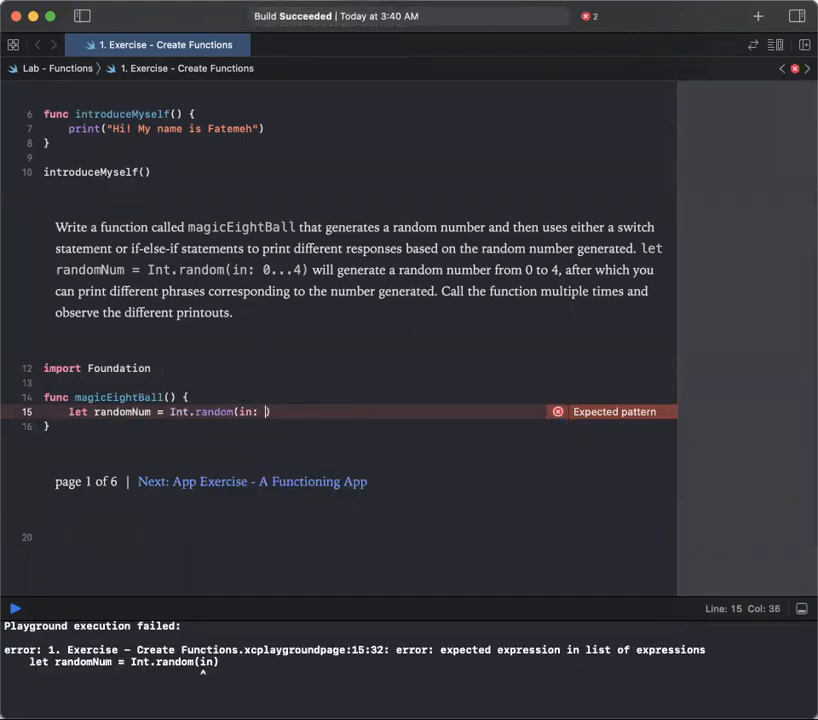
text(0)
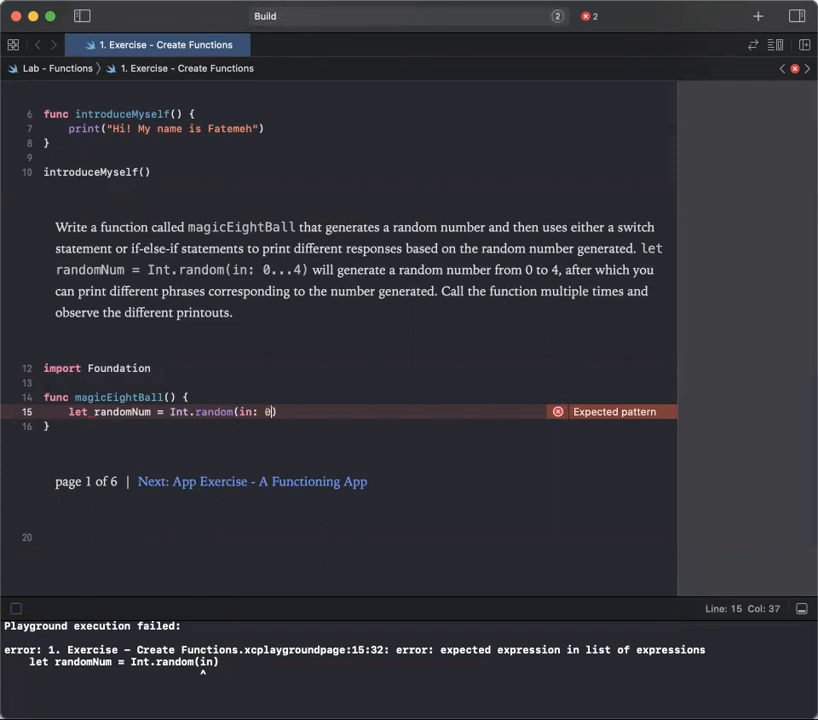
text(...4)
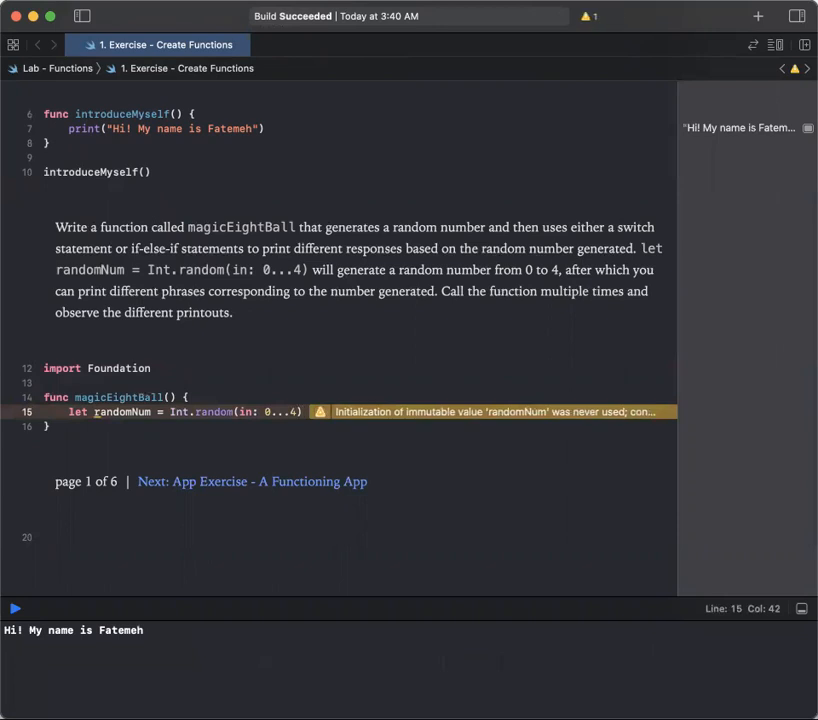
key(return)
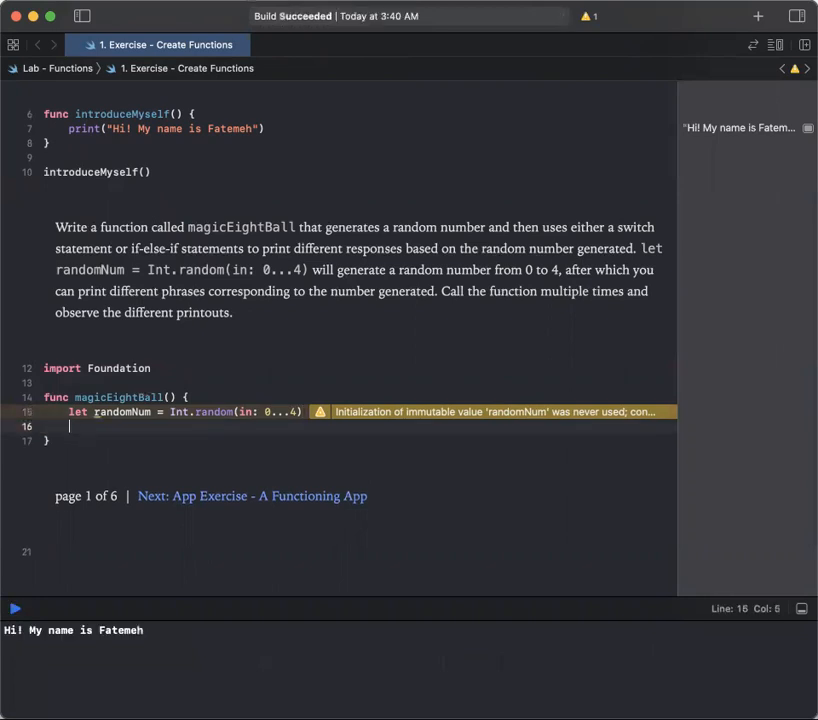
Step: Write switch randomNum { with a first case 0: label inside it
text(swit)
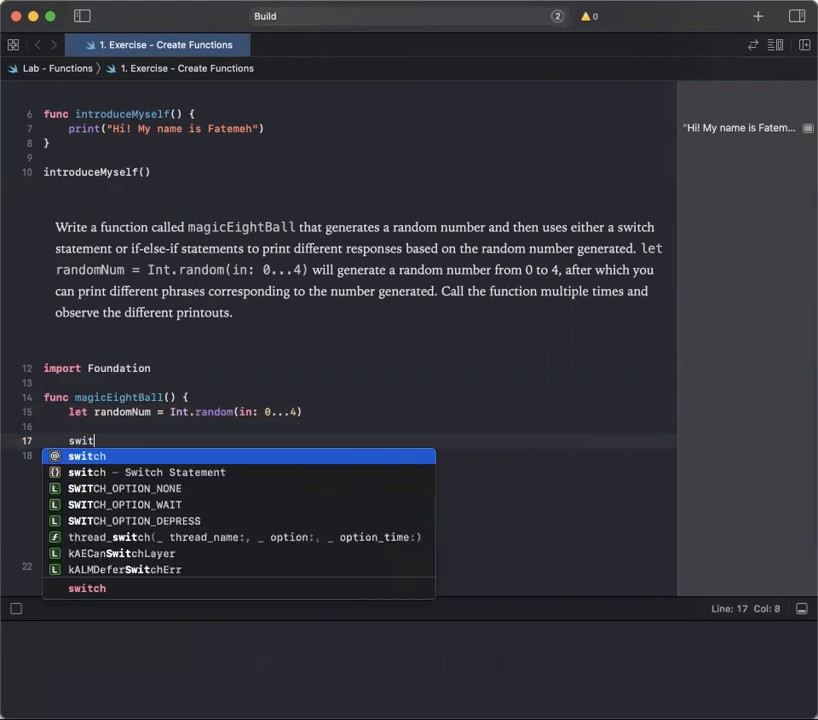
text(ch)
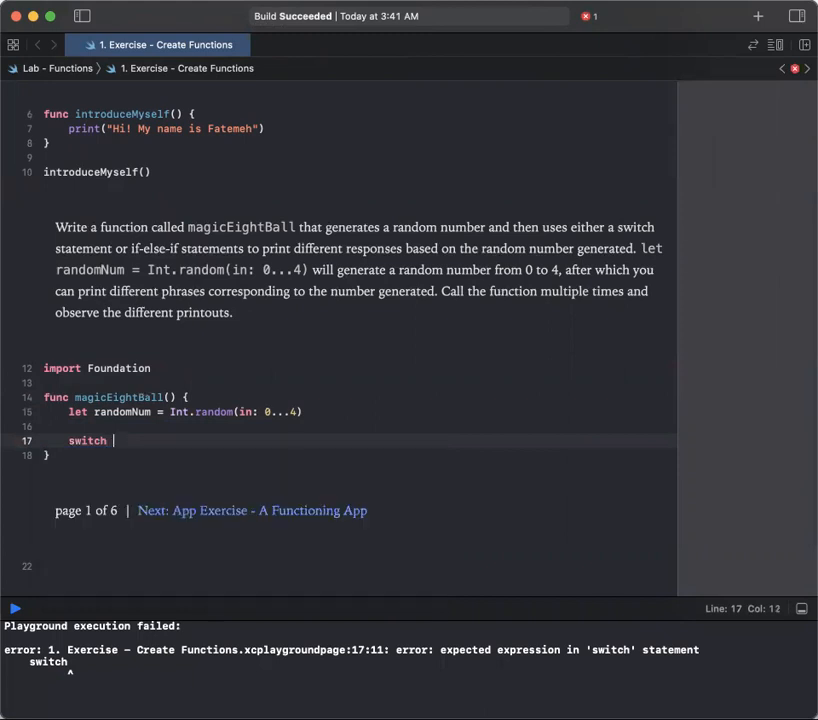
text(random)
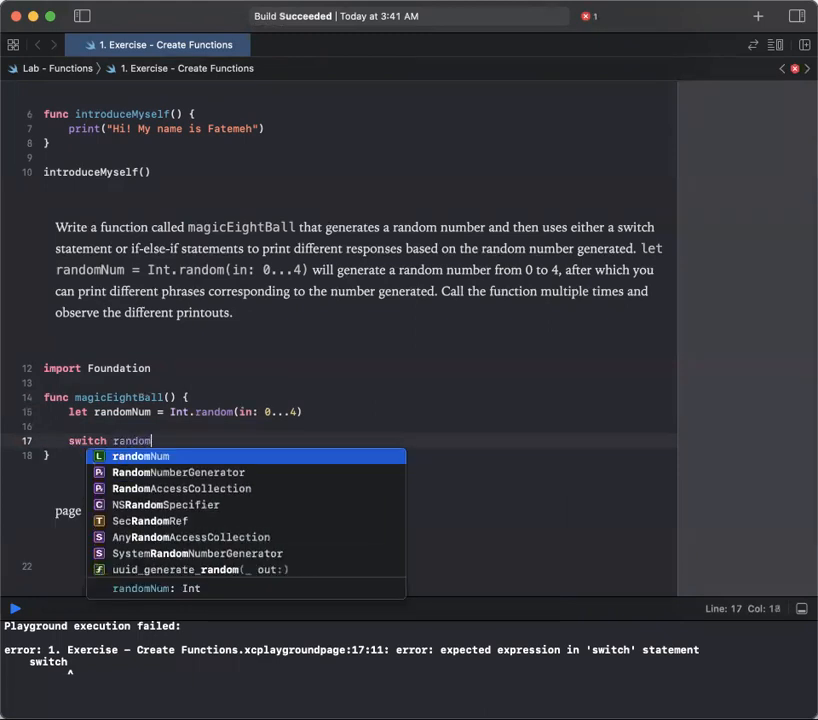
text(Num {)
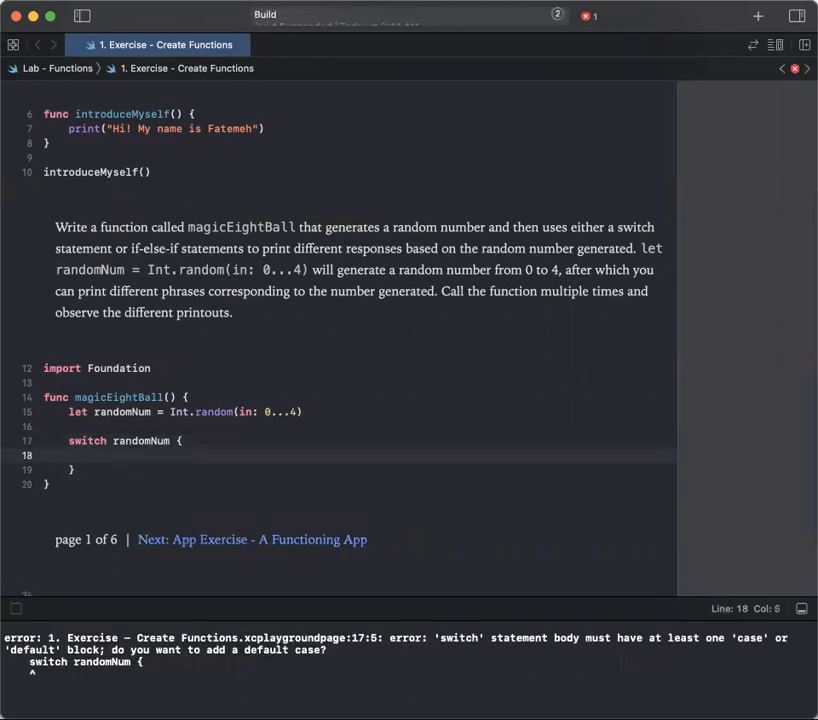
text(case)
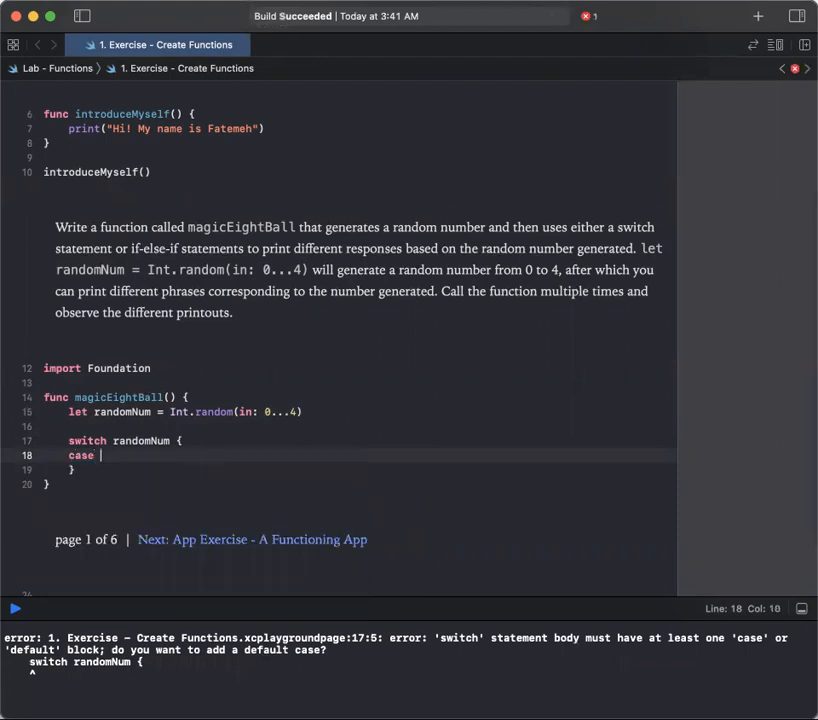
text(0:)
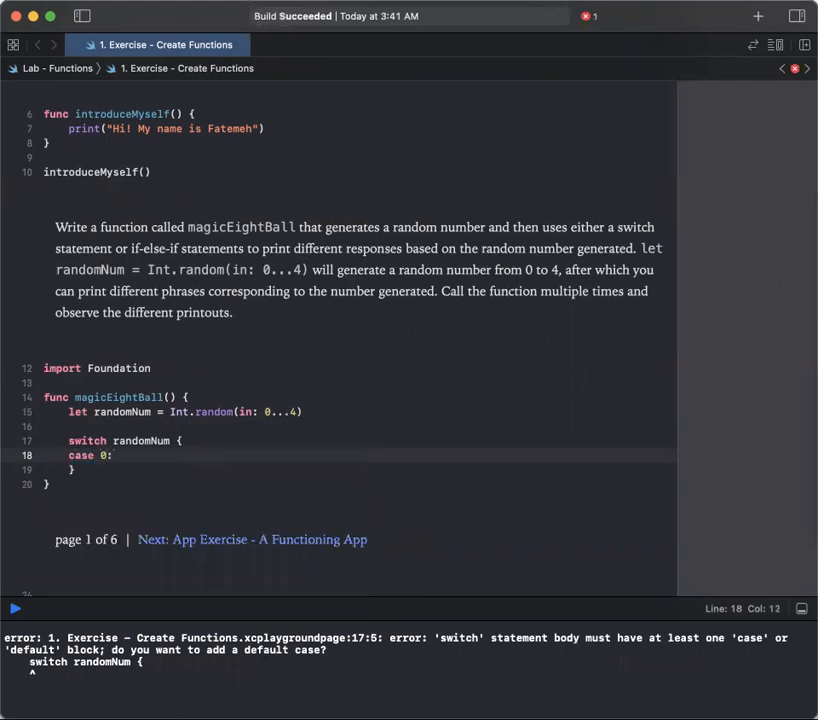
Step: Have case 0 print("I don't think so") and begin the case 1 label
key(return)
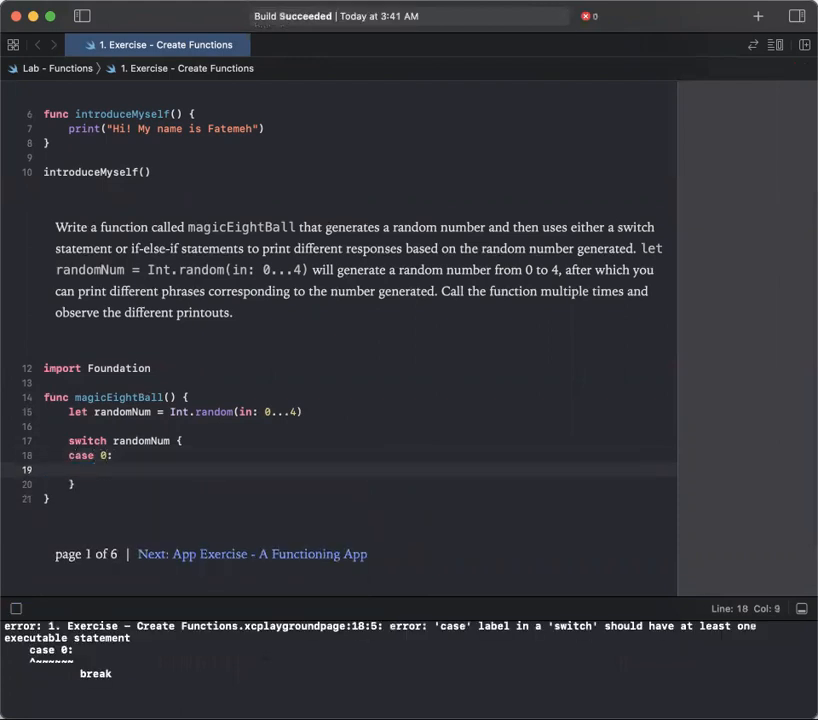
text(print()
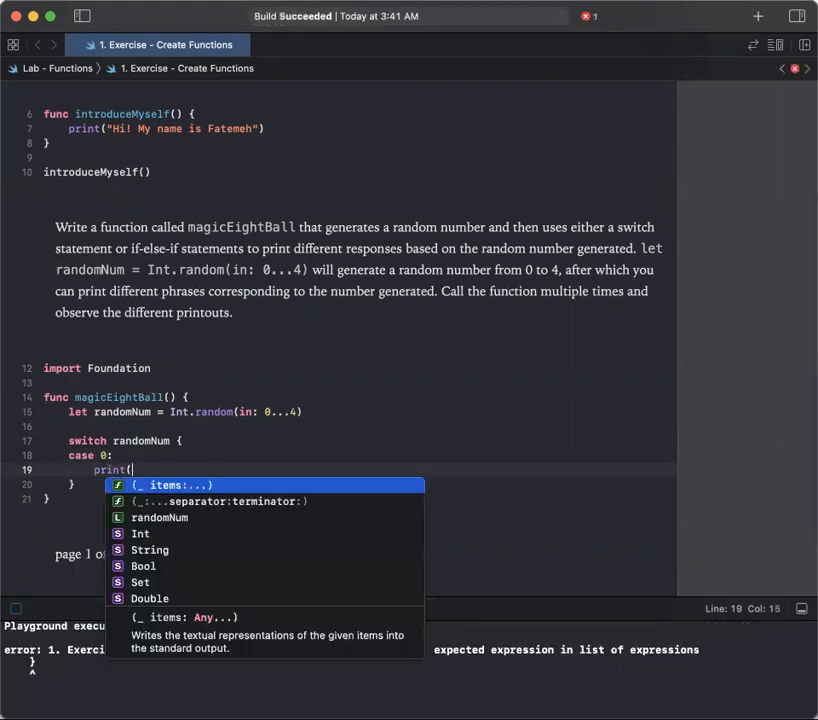
text(I don't "))
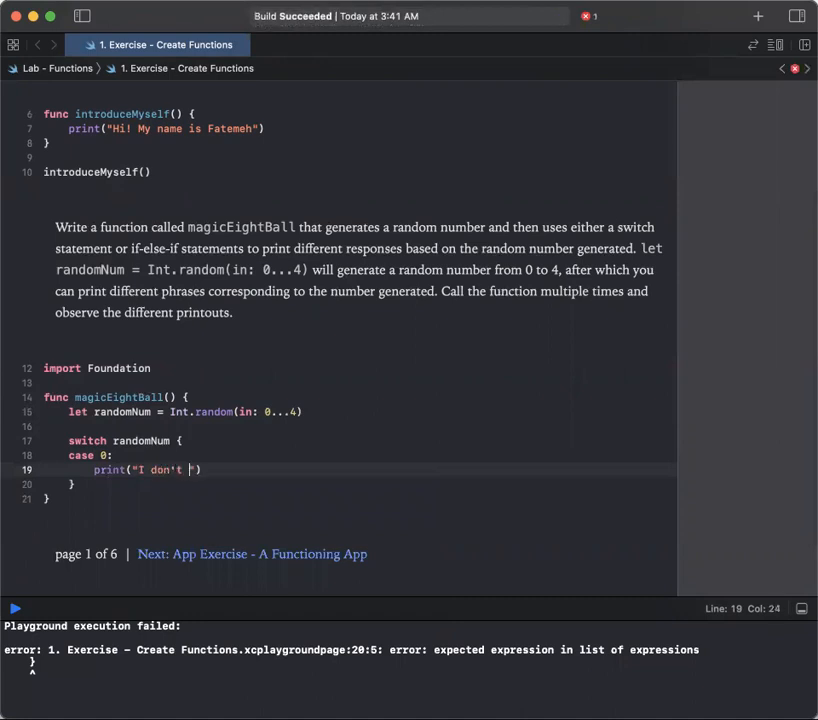
text(think so)
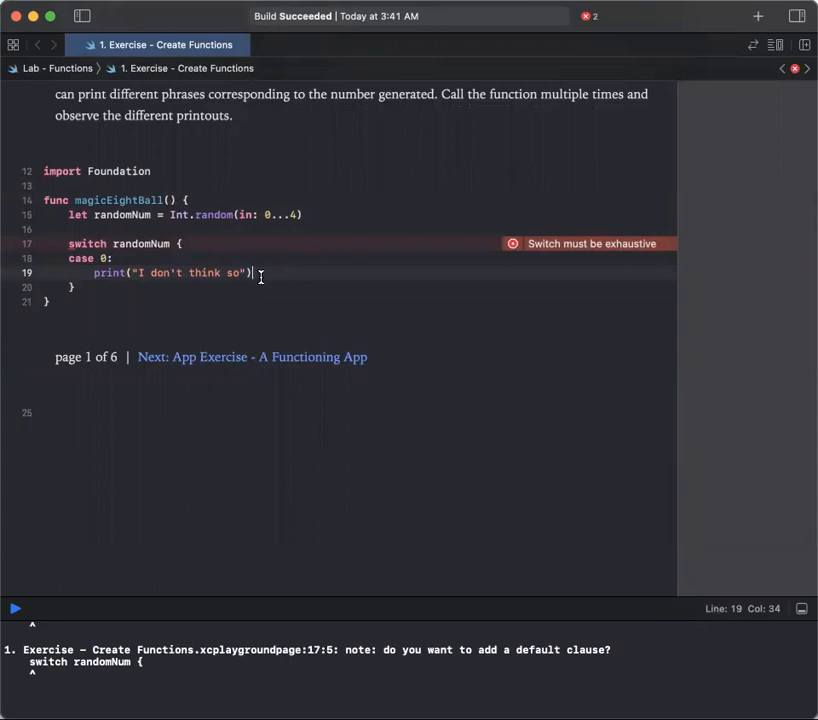
key(Return)
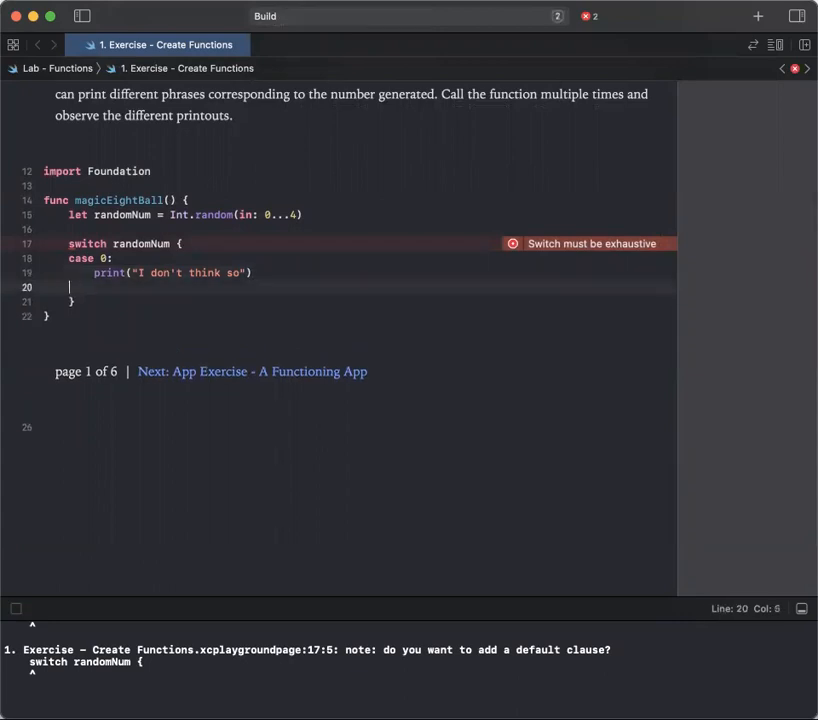
text(case 1:)
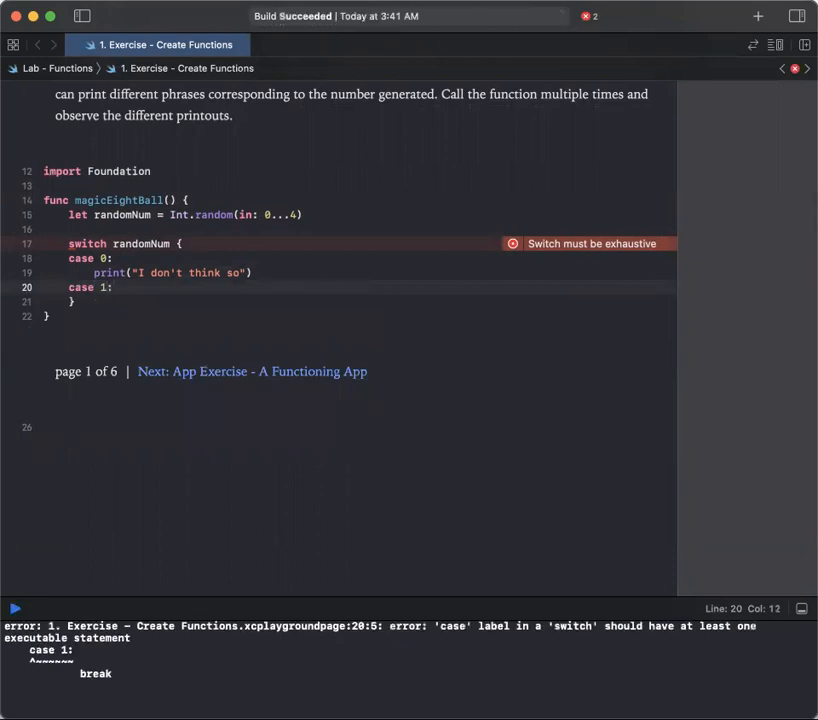
Step: Have case 1 print("Sorry, ask again") and begin the case 2 label
key(Return)
text(print(")
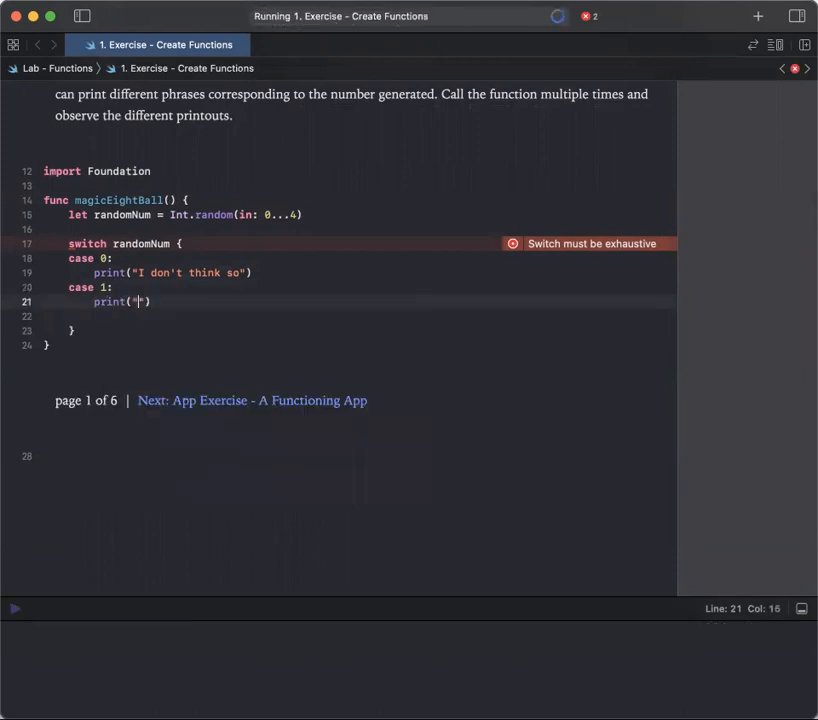
text(Sorry, a)
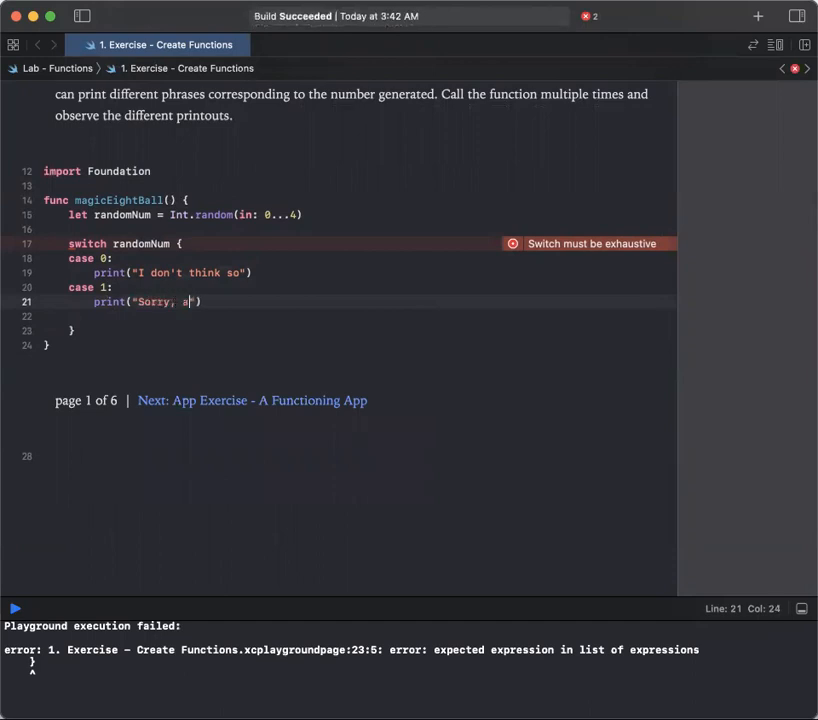
text(sk again)
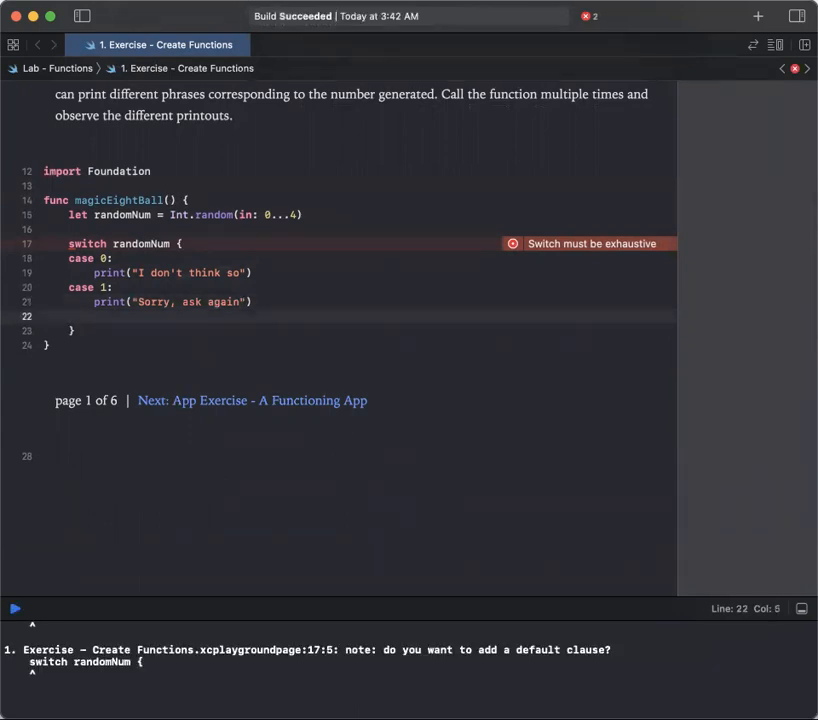
text(c)
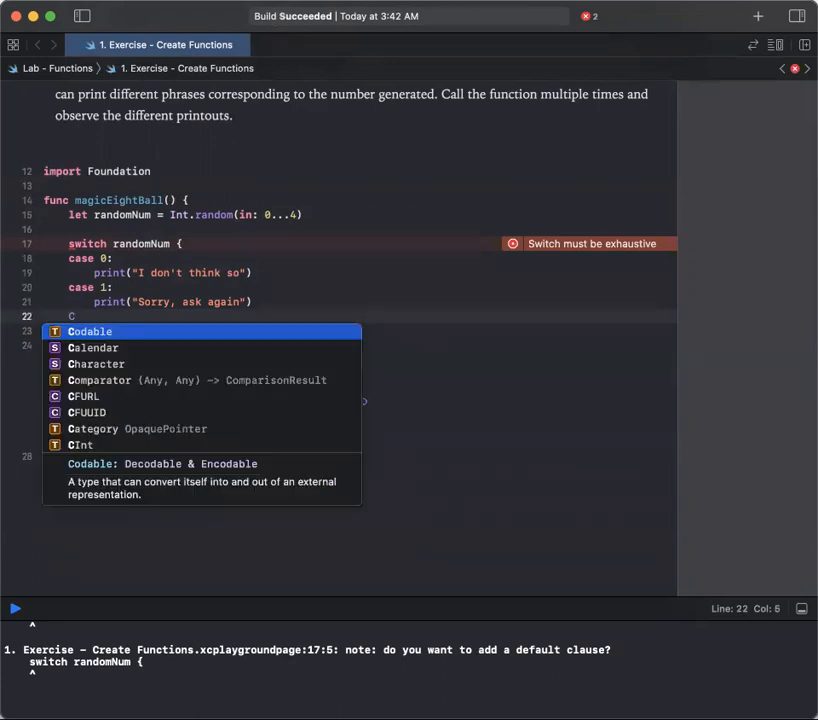
text(ase 2:)
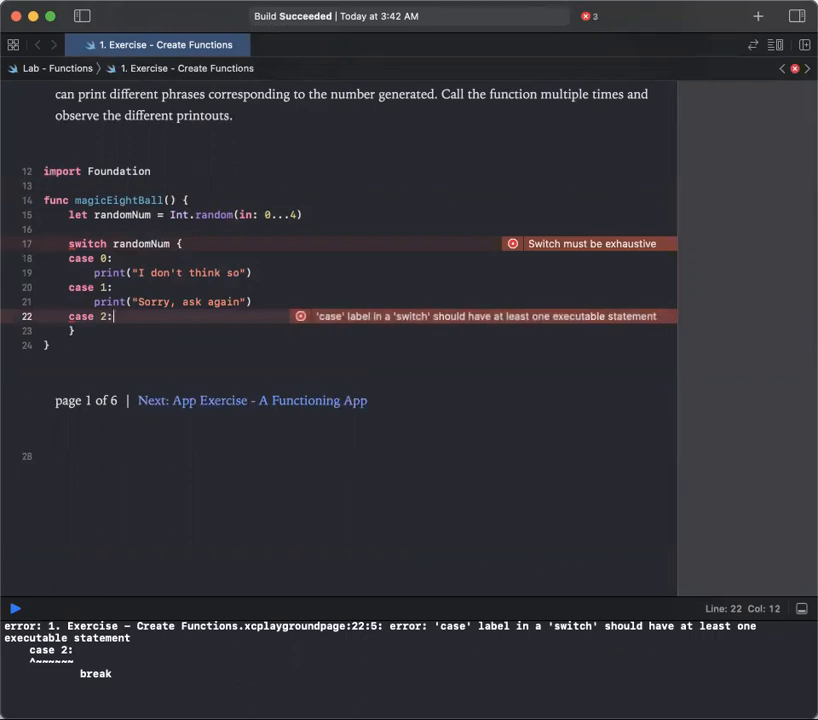
Step: Have case 2 print("Absolutely") and begin the case 3 label
key(Return)
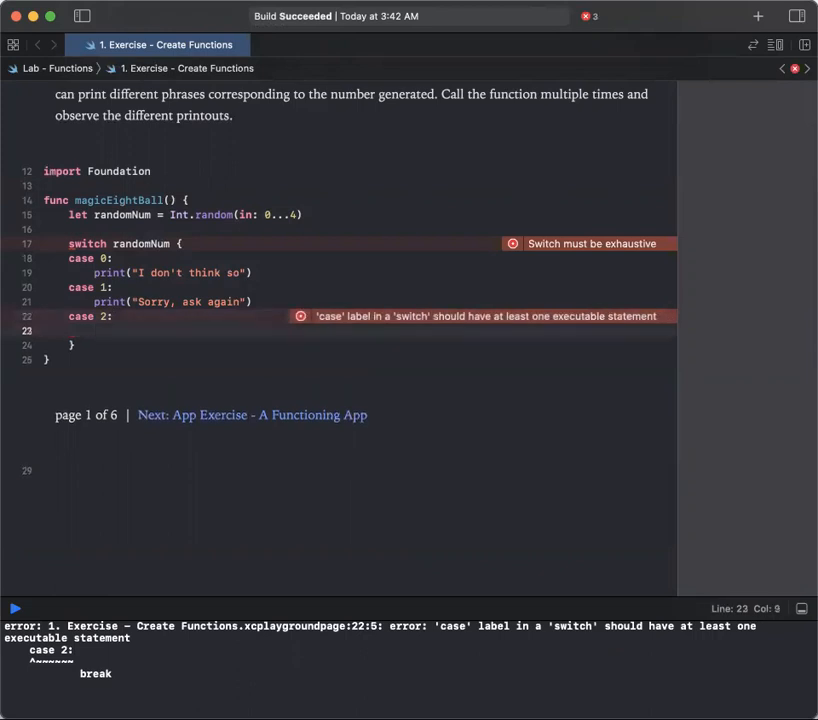
text(print("A)
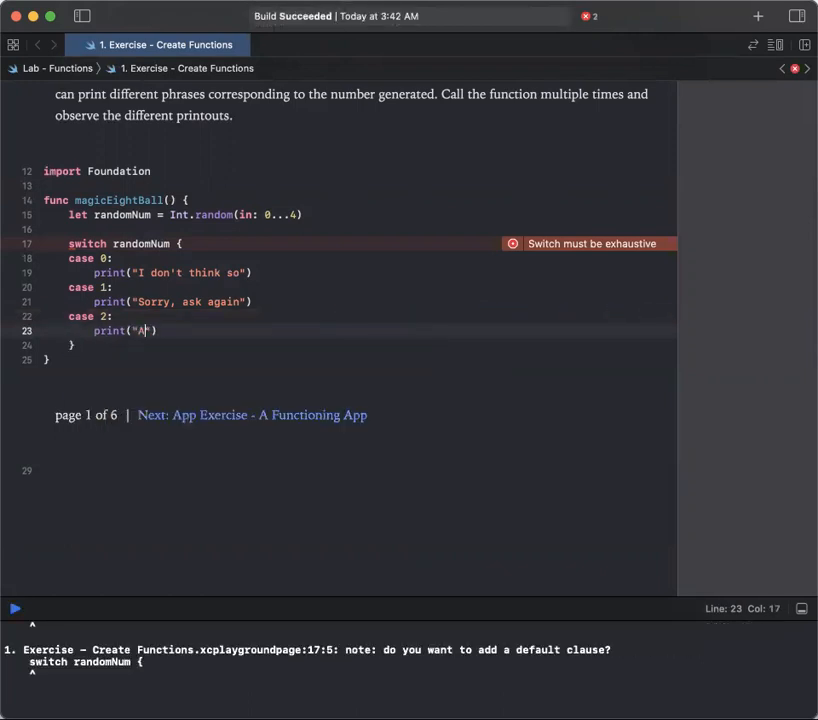
text(bsolutely)
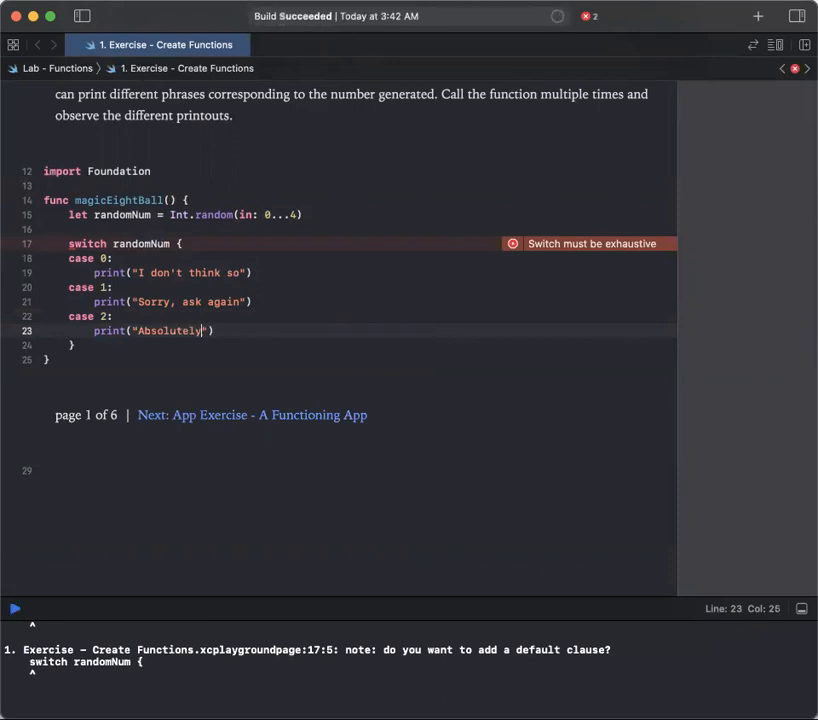
key(Return)
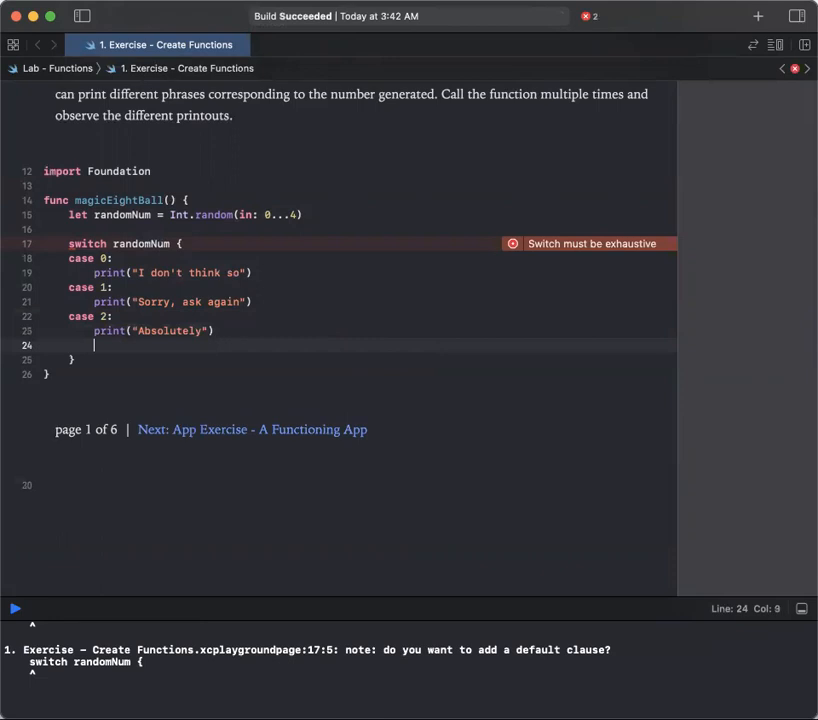
text(case 3:)
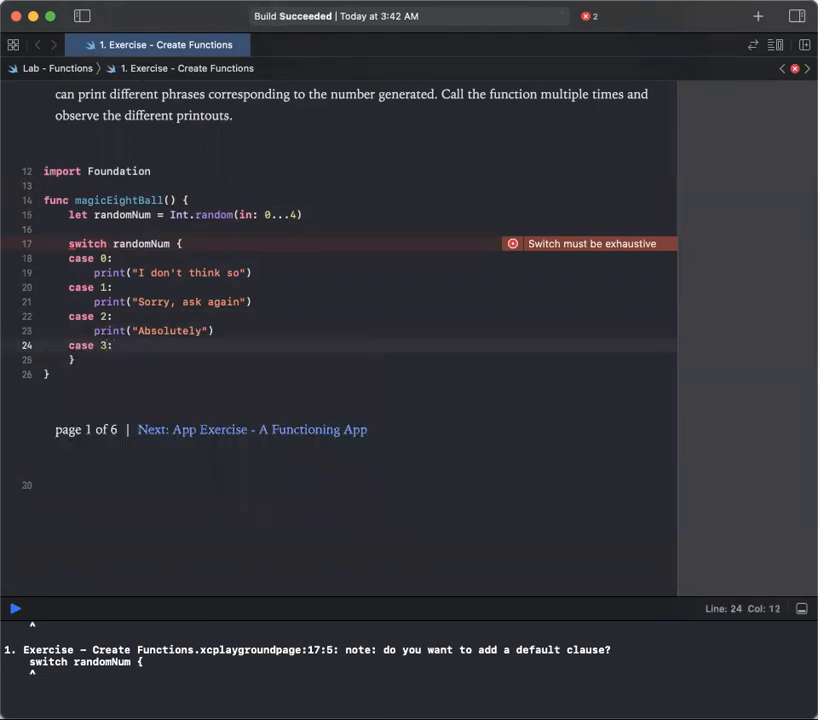
Step: Have case 3 print In your case? Not a chance (unquoted) and begin the next case label
text(print()
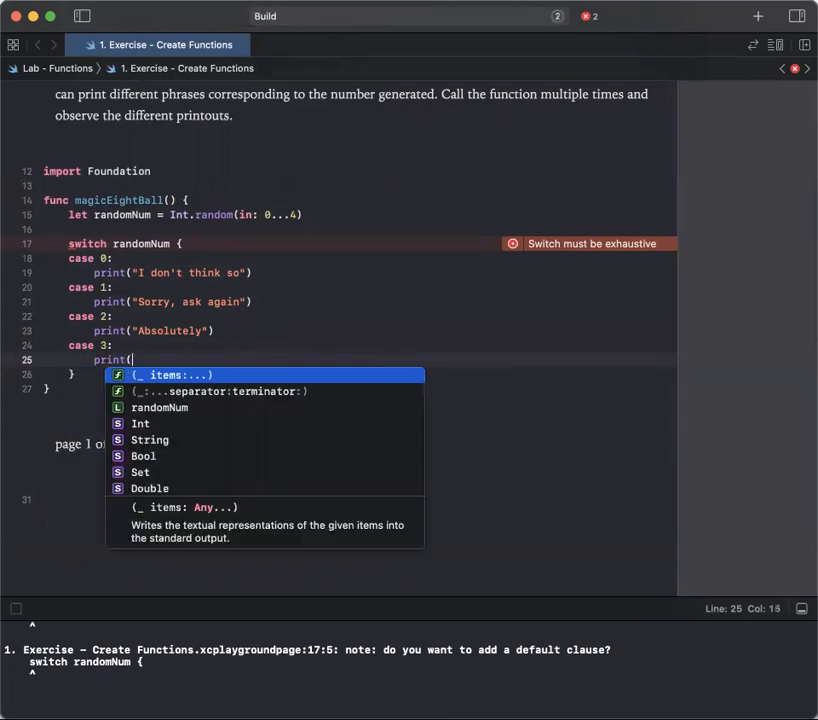
text(In your c))
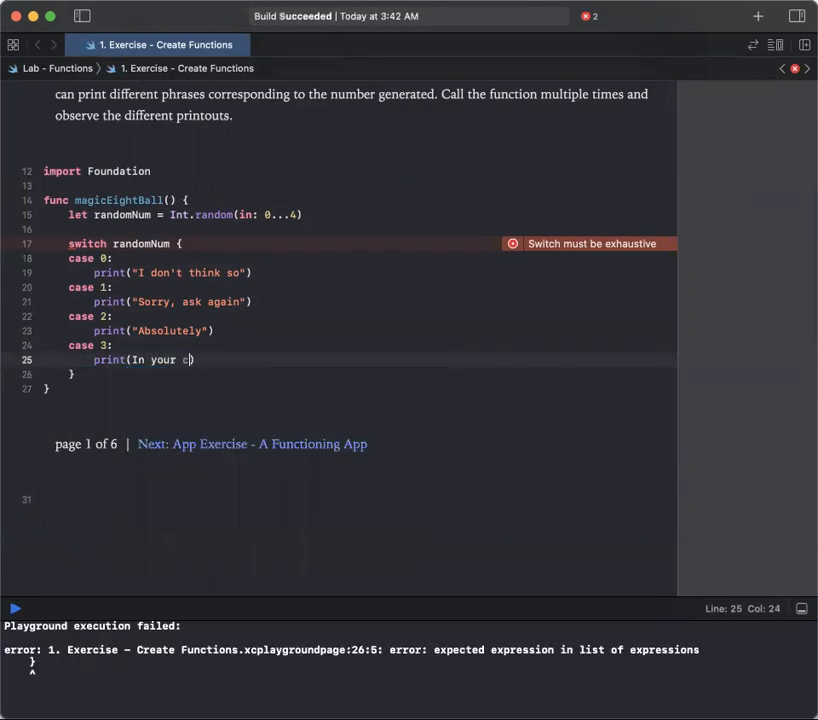
text(ase?)
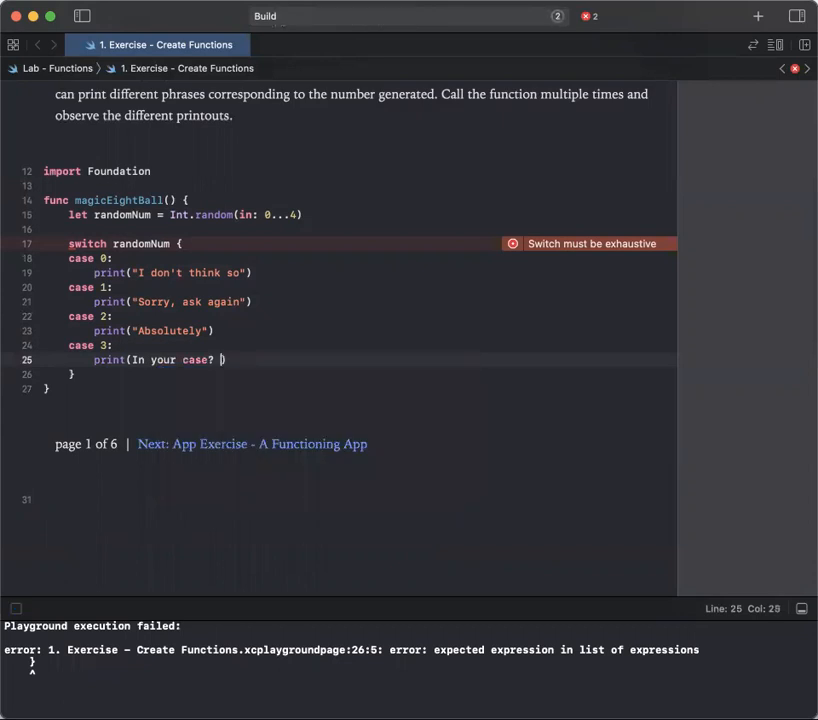
text(Not a)
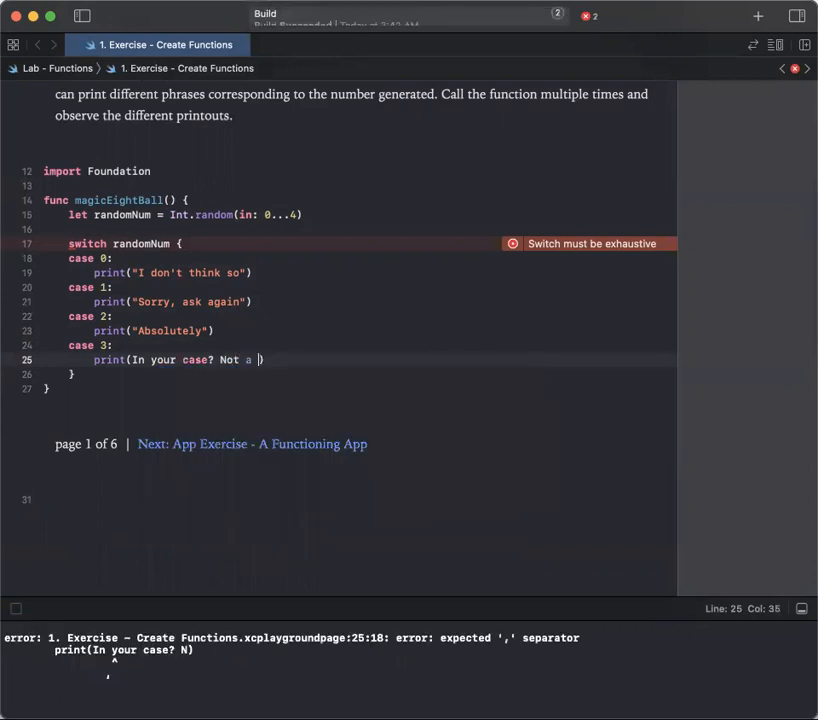
text(chance)
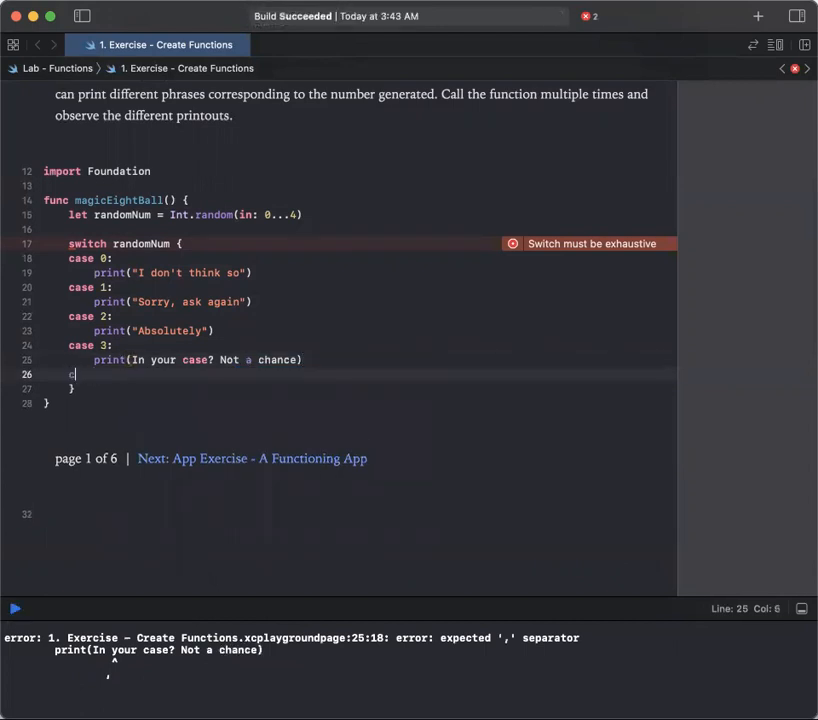
text(a)
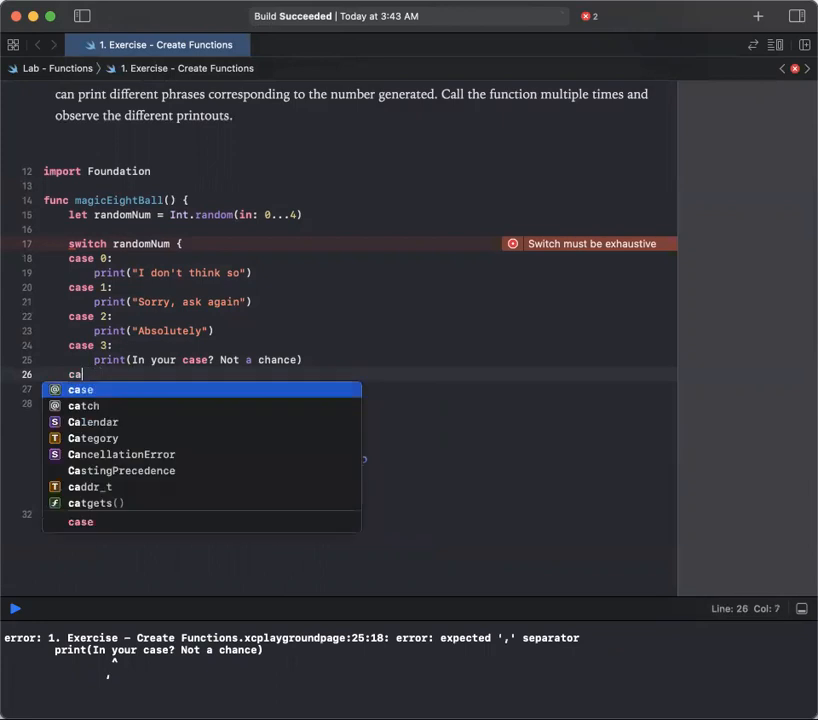
click(80, 388)
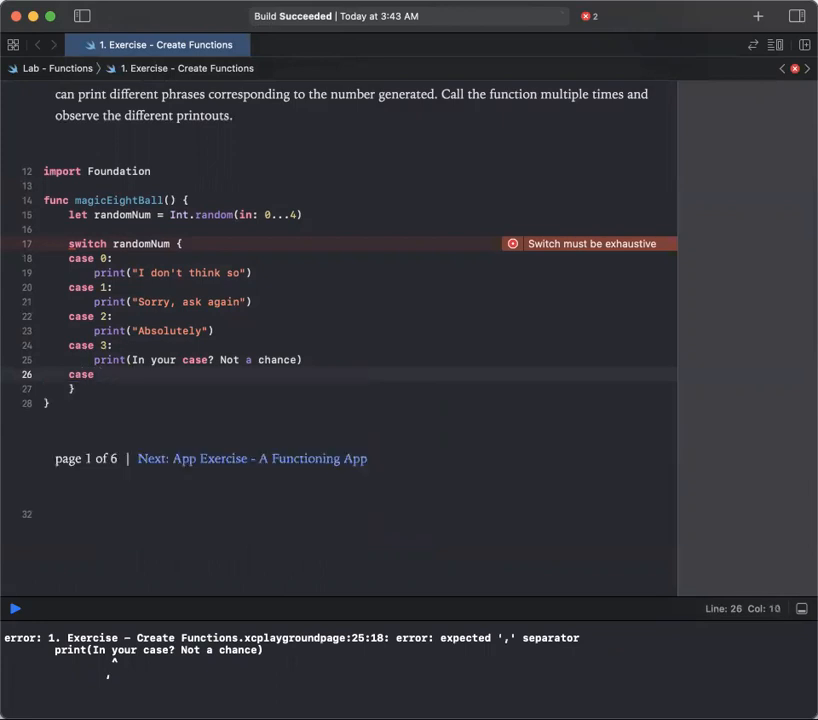
Step: Complete case 4 with print("It is looking good")
text(4:)
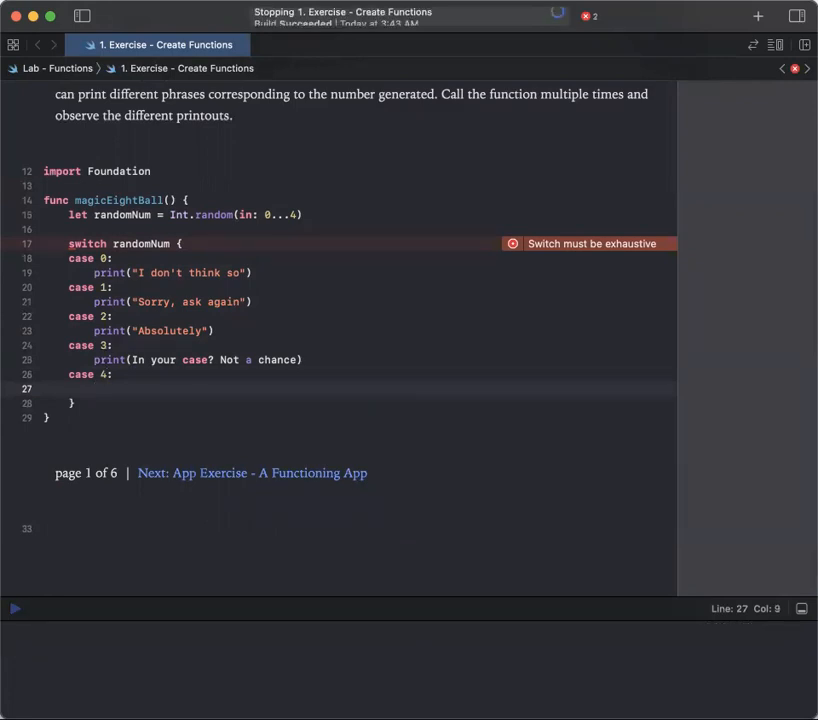
text(pr)
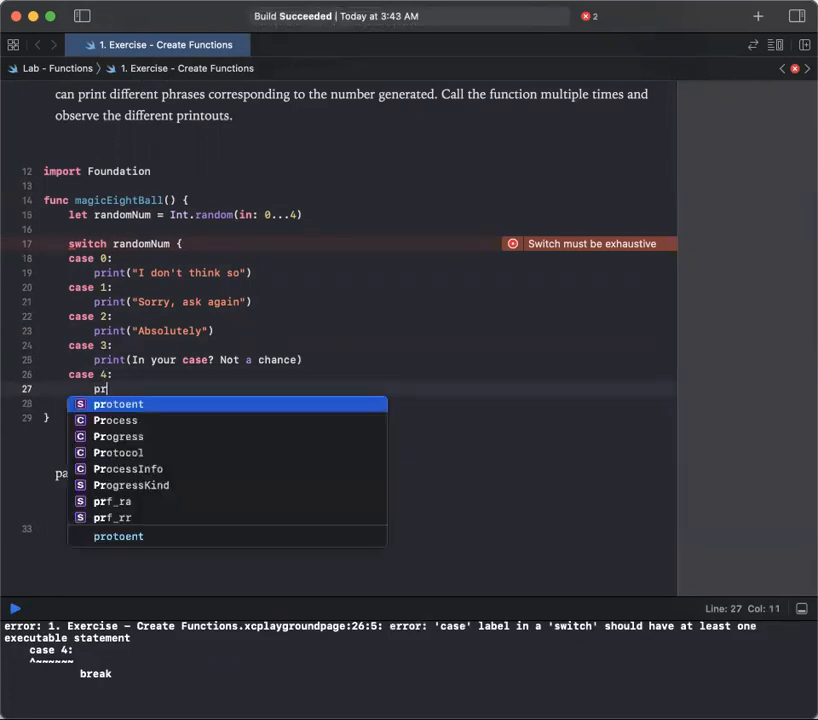
text(int("I)
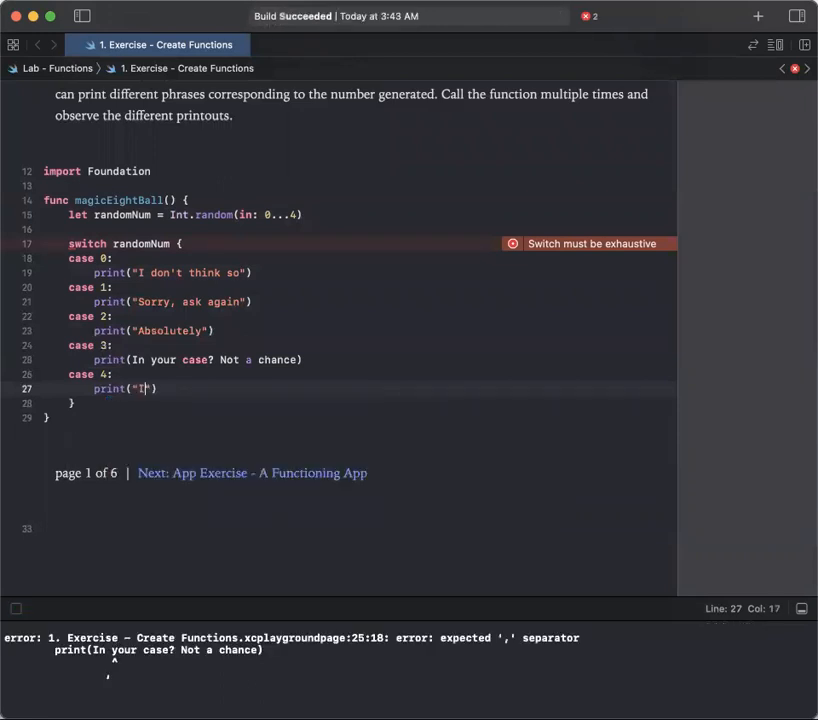
text(t is lookin)
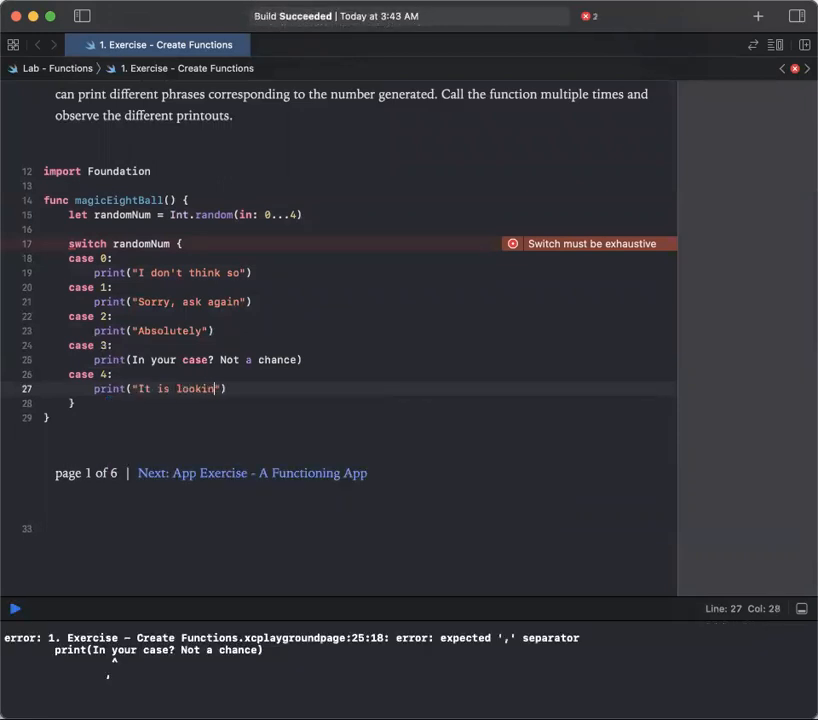
text(g good)
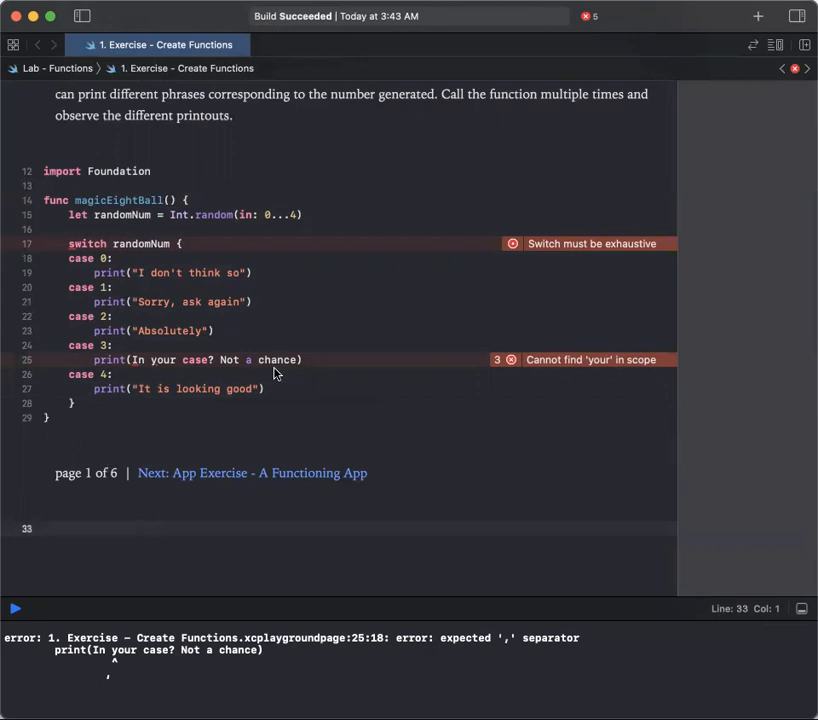
mouse_move(592, 240)
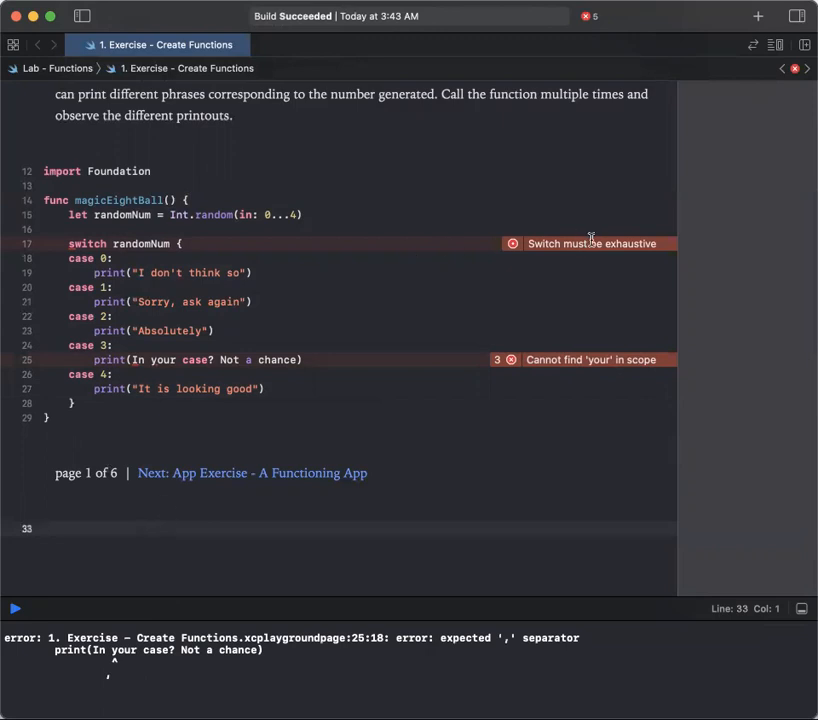
Step: Wrap the case 3 phrase in double quotes to clear its error
click(592, 244)
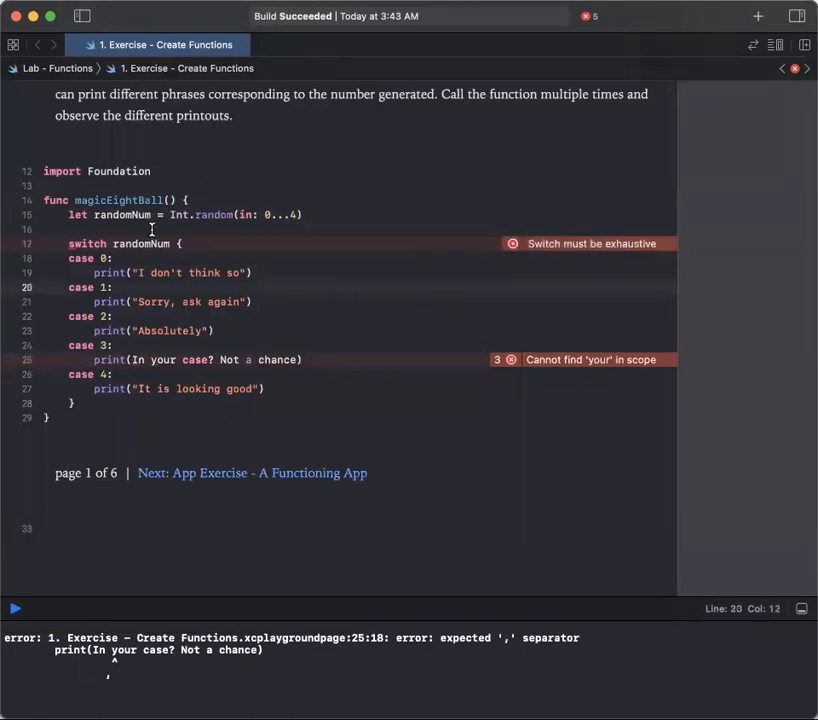
click(548, 360)
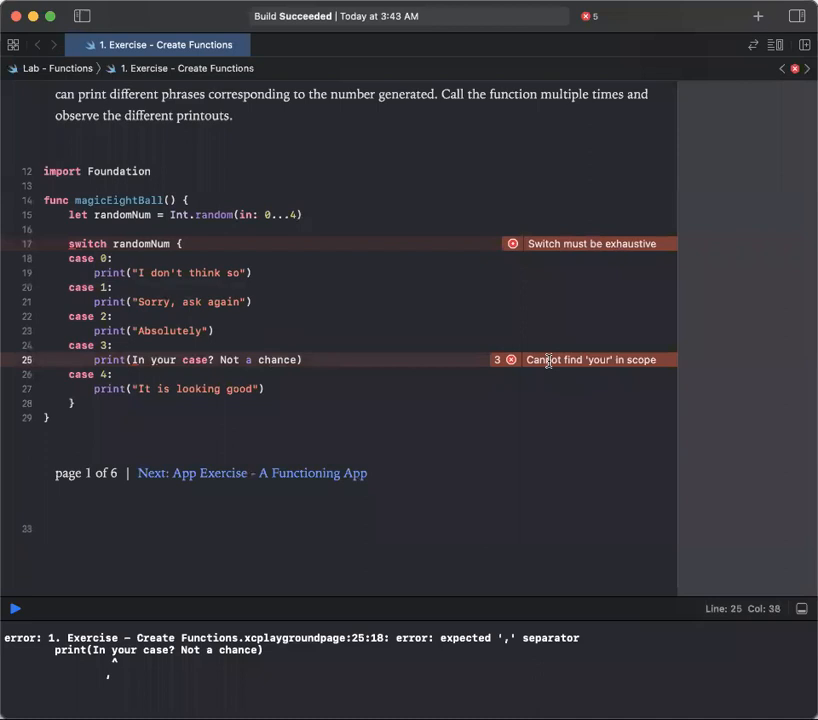
mouse_move(160, 360)
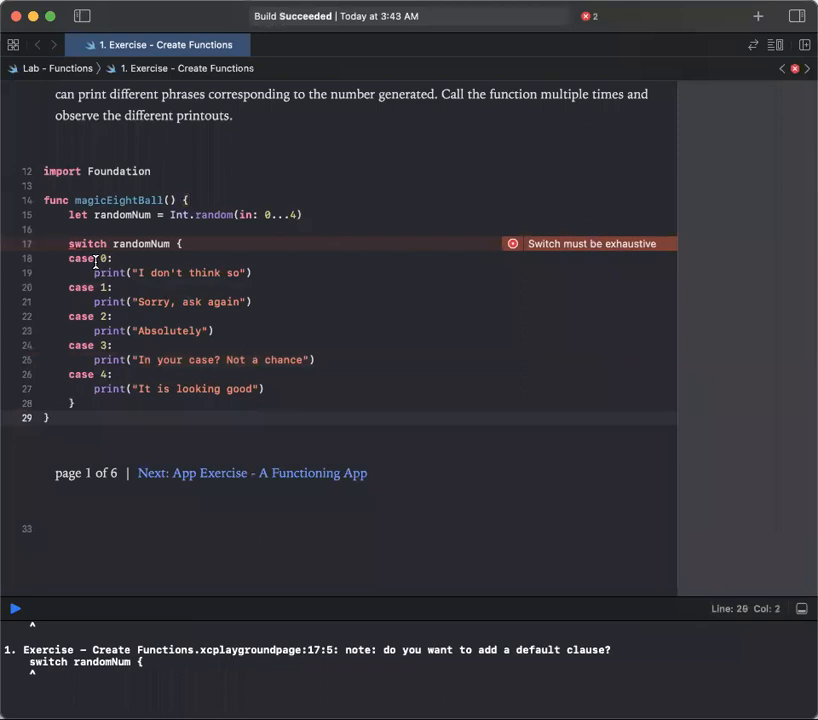
scroll(up, 3)
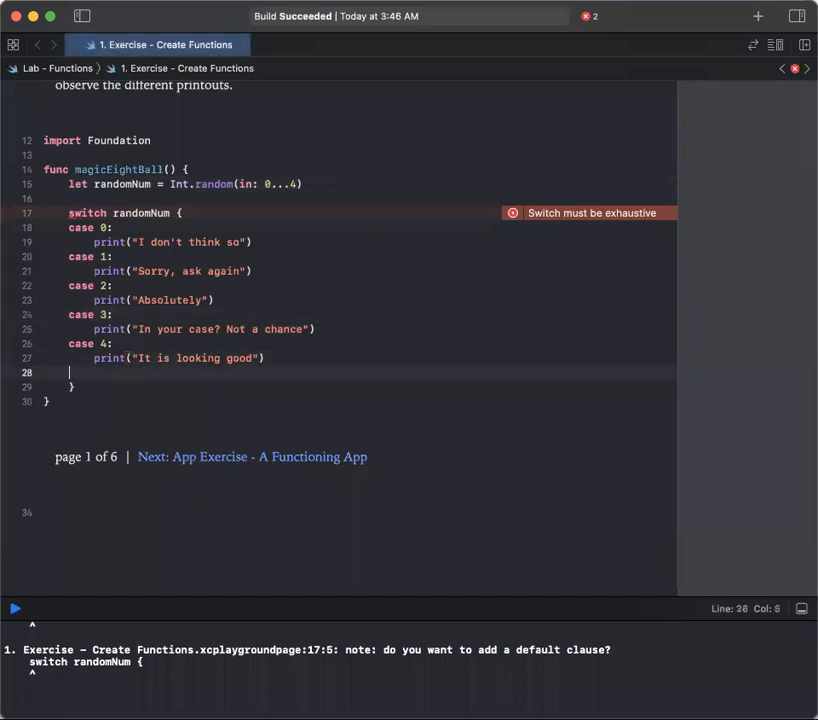
Step: Add a default: case that prints "ask me later"
text(defau)
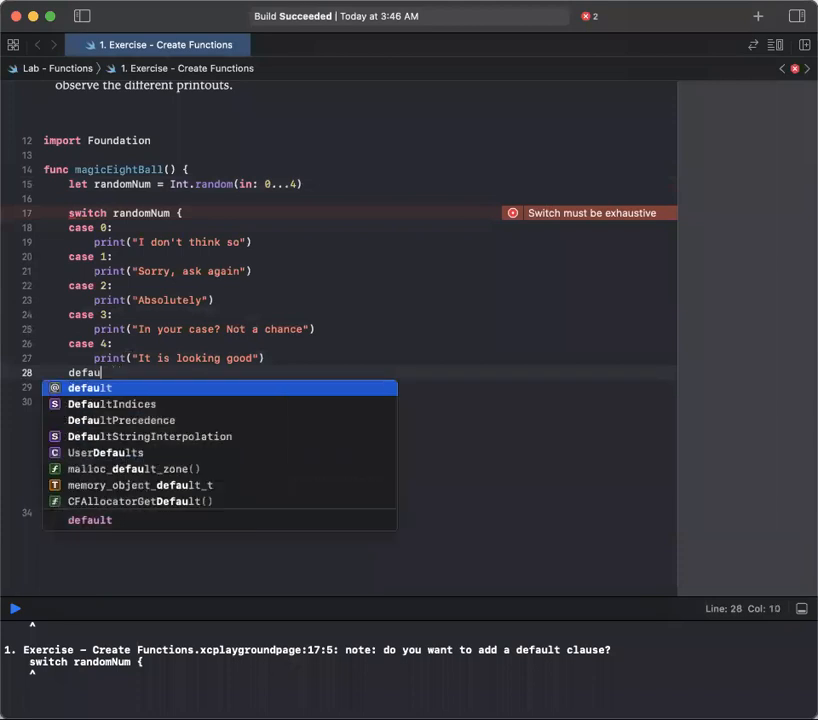
text(lt:)
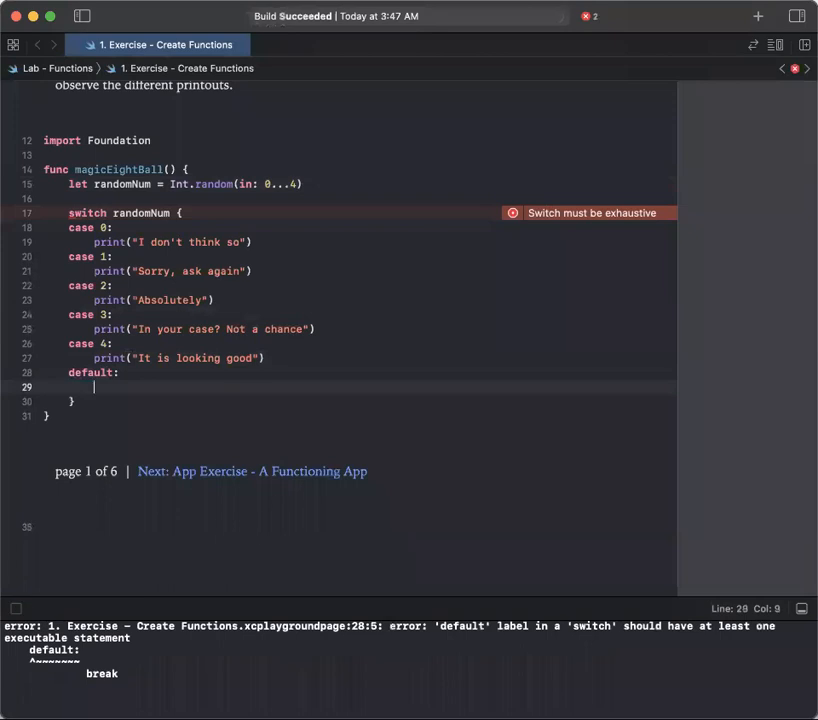
text(print("ask)
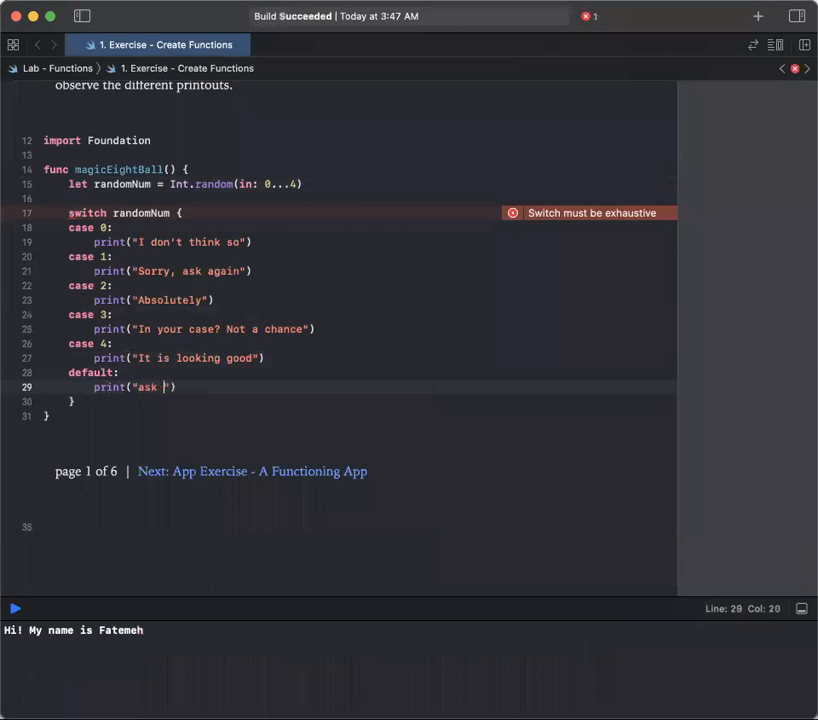
text(me later)
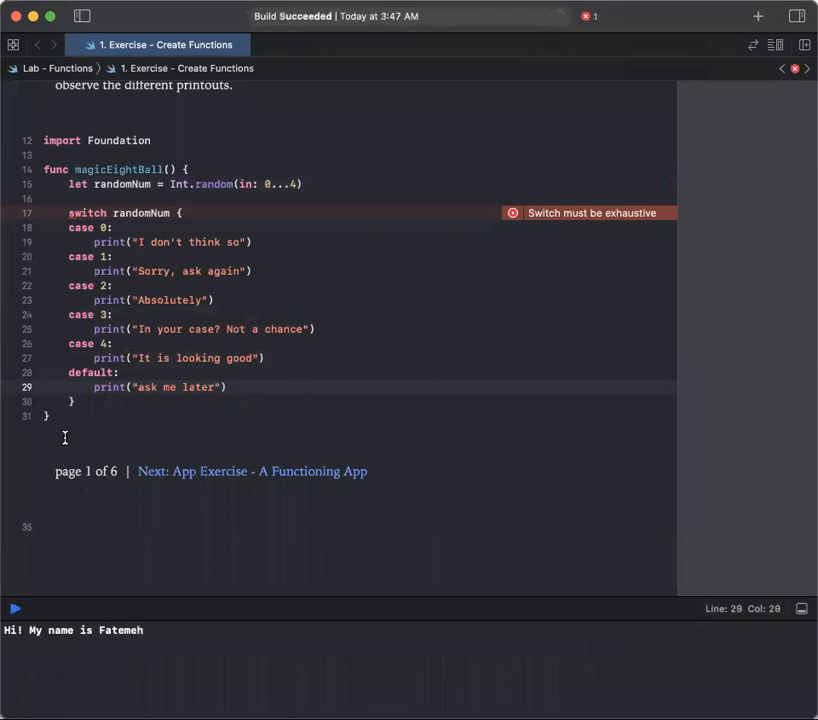
click(48, 416)
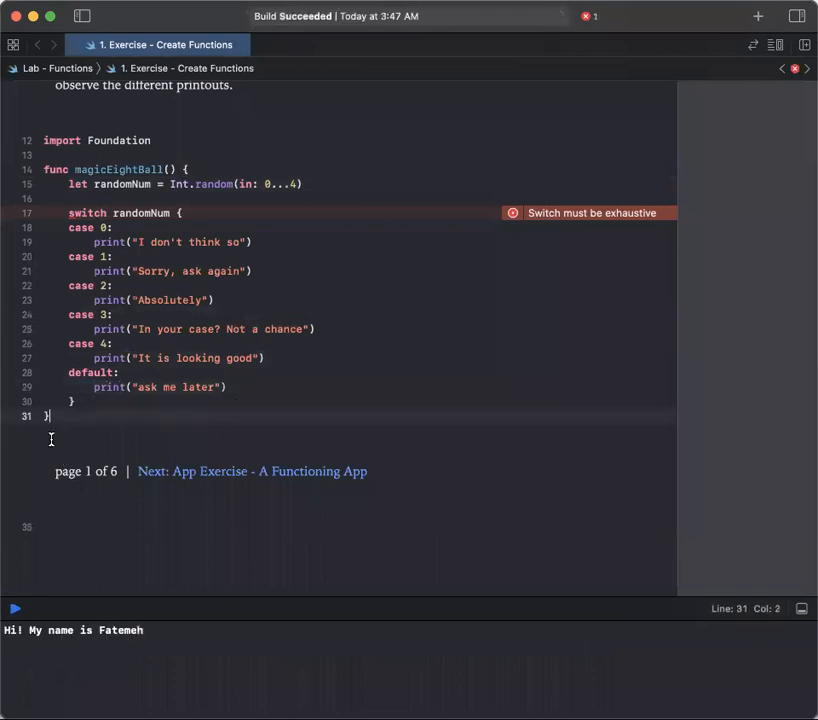